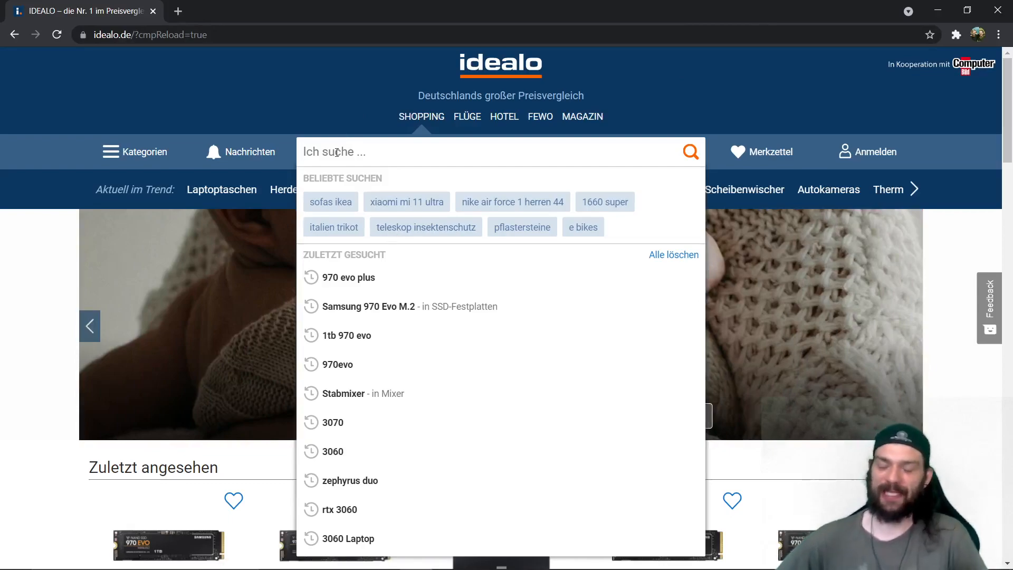
# Step: Search idealo for 'rtx 3070' and load the results listing about 2,096 products
pyautogui.write('rtx')
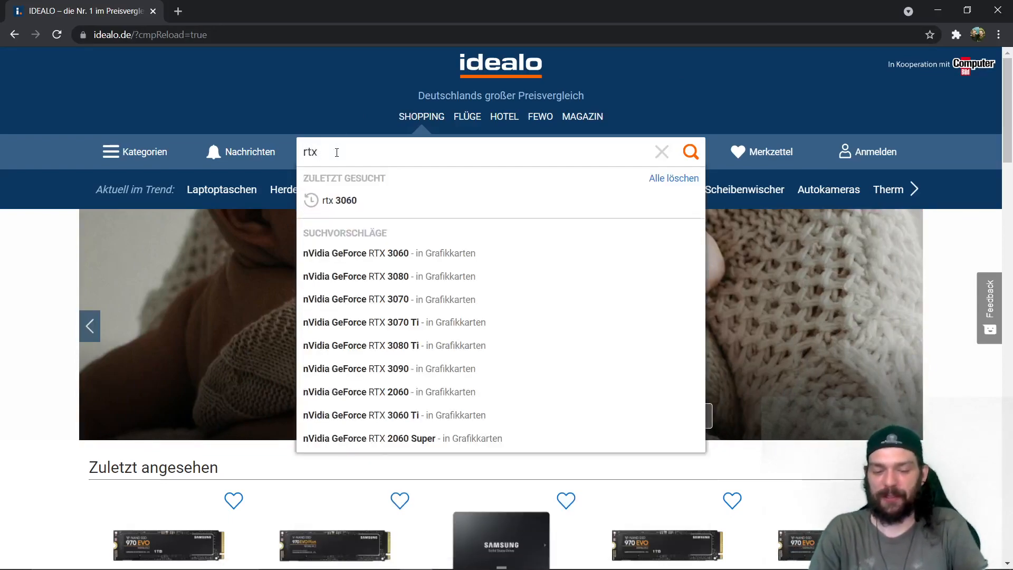
pyautogui.write('§=')
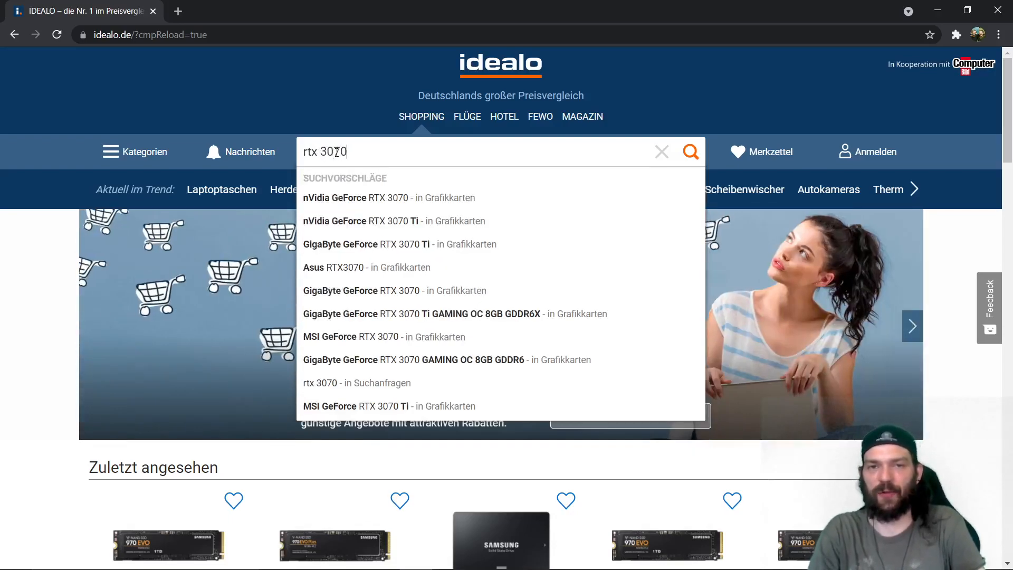
pyautogui.click(690, 152)
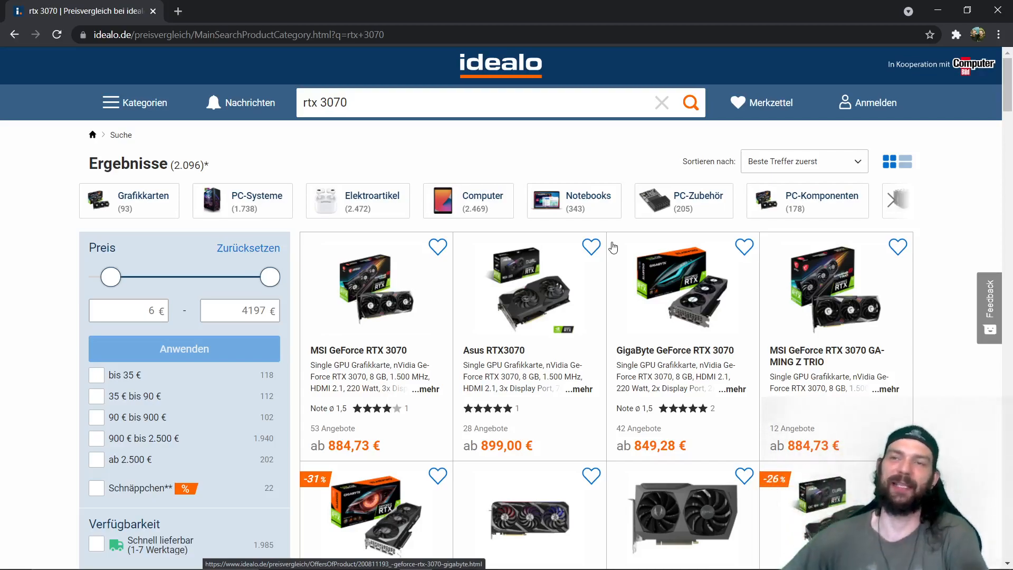
pyautogui.moveTo(514, 202)
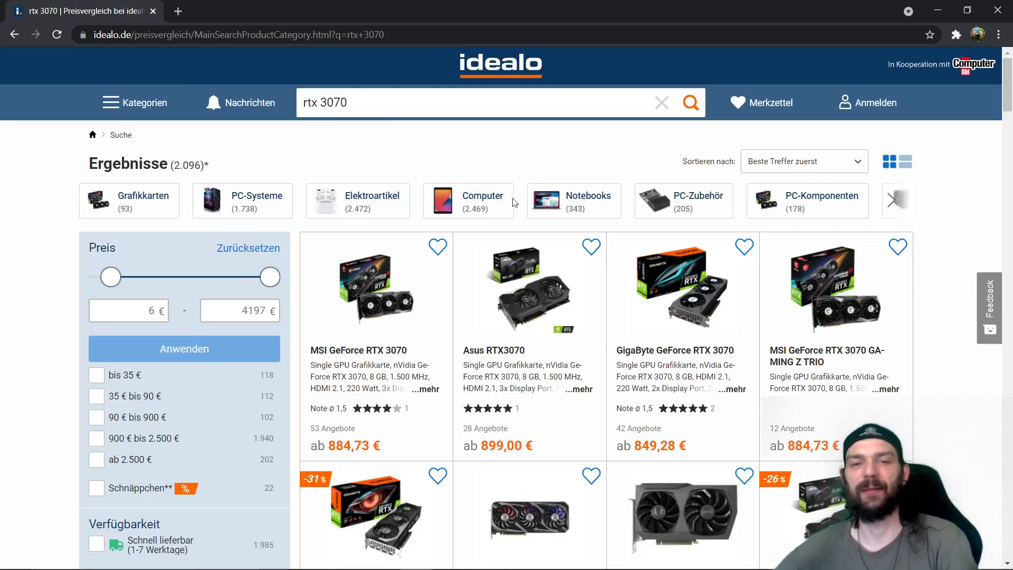
pyautogui.moveTo(523, 310)
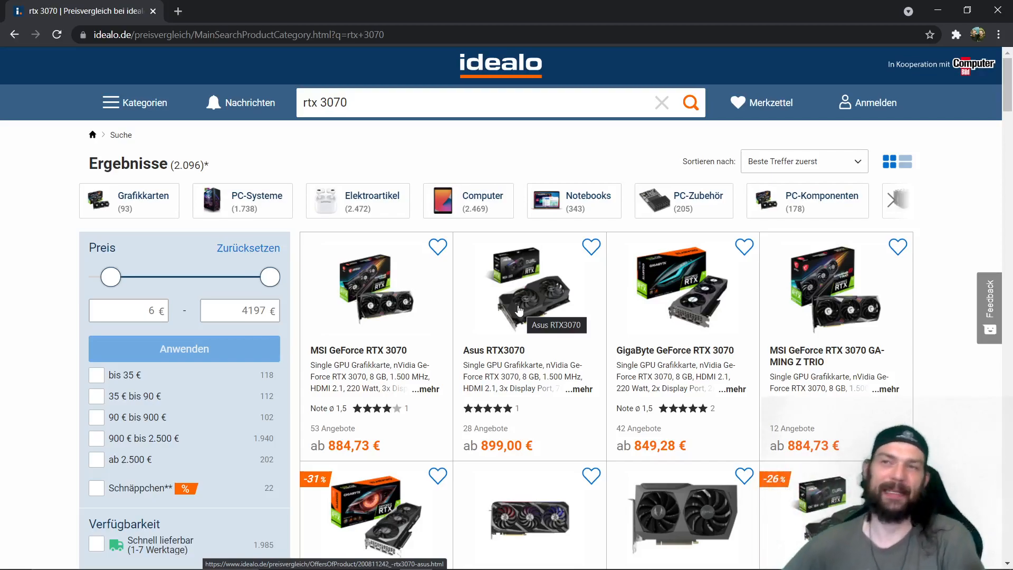
pyautogui.moveTo(510, 276)
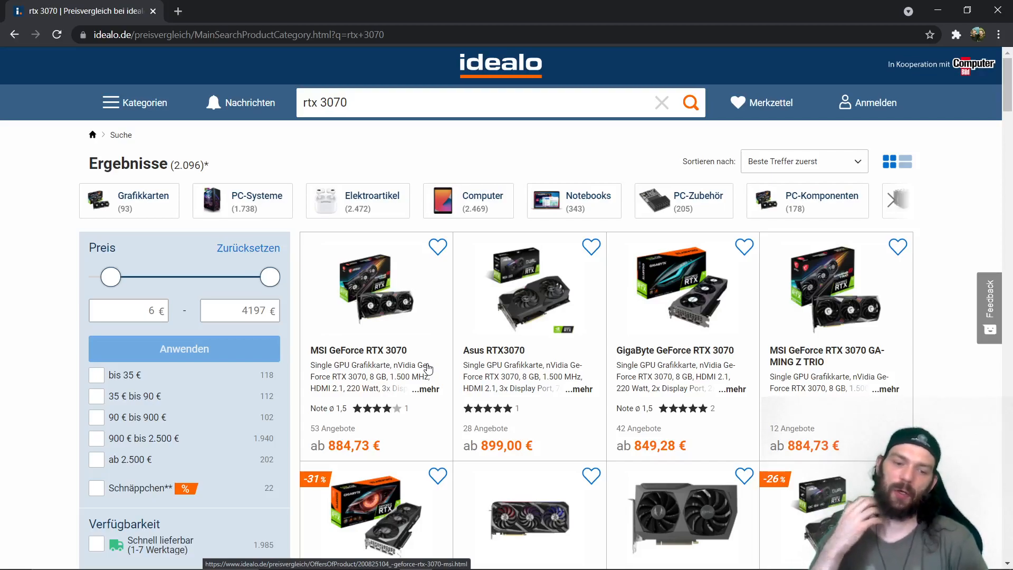
# Step: Google '3070 release price original' in a new tab
pyautogui.write('3')
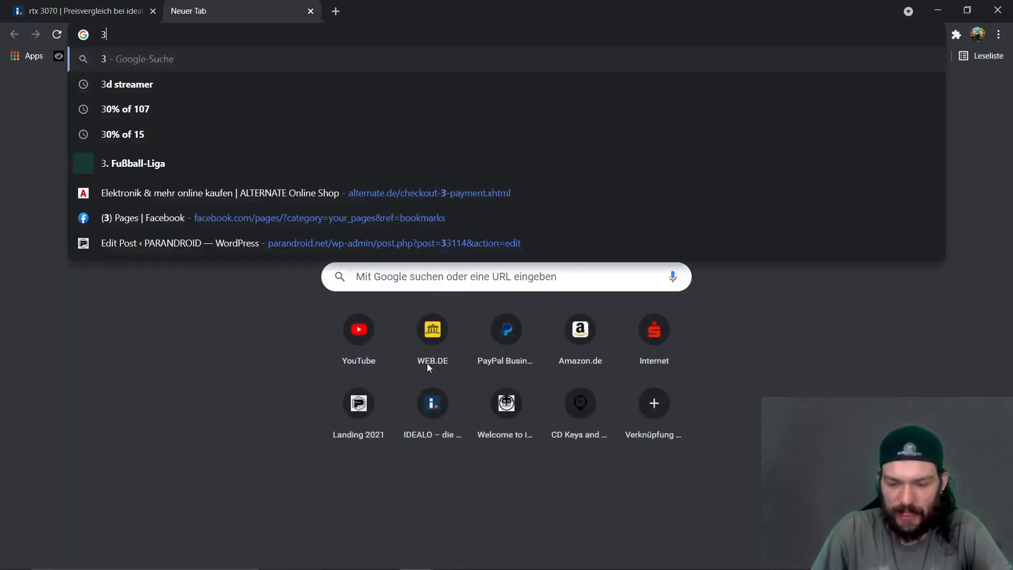
pyautogui.write('070 r')
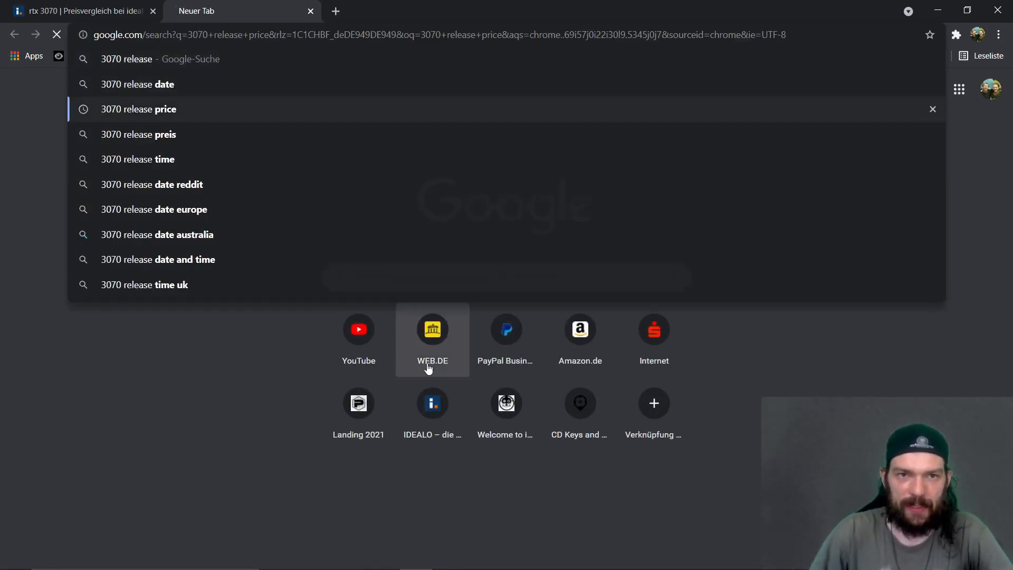
pyautogui.click(138, 109)
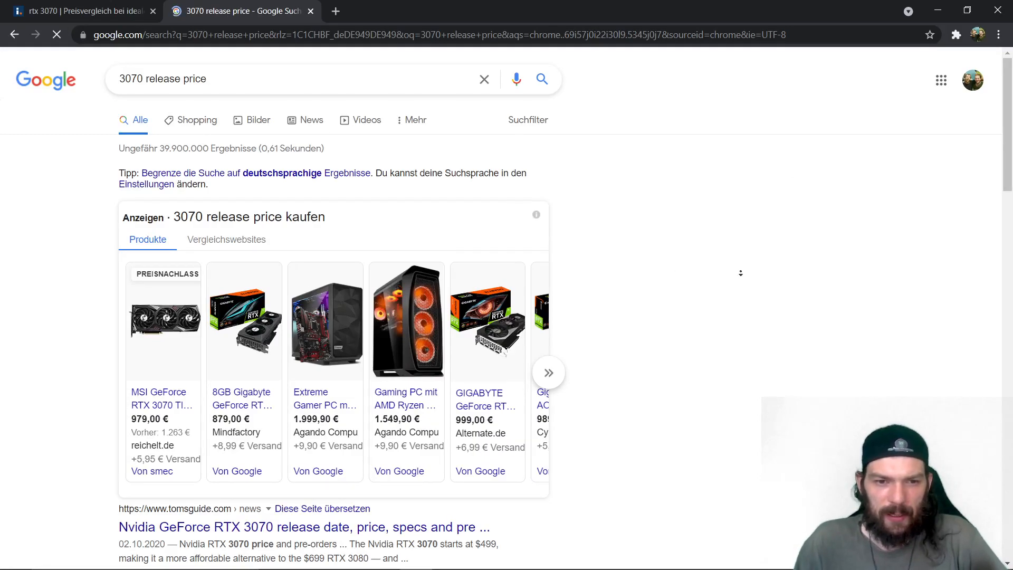
pyautogui.click(259, 79)
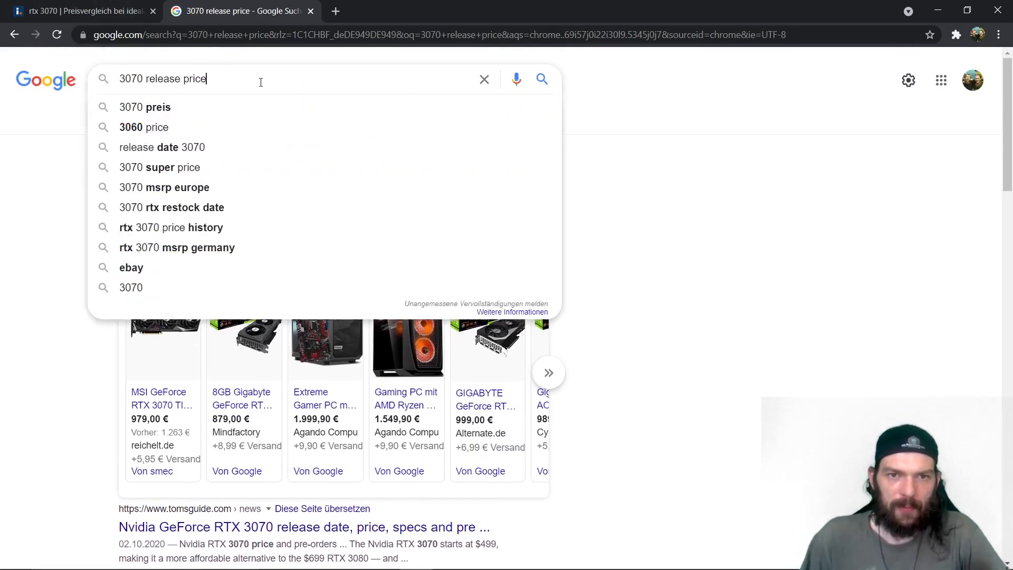
pyautogui.write('original')
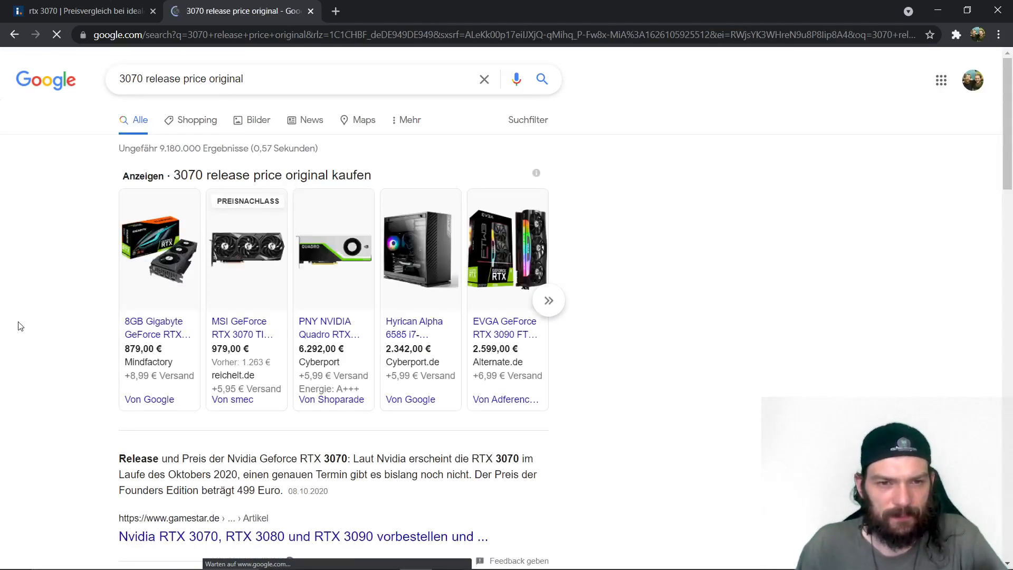
# Step: Highlight the 499-euro Founders Edition launch price and return to the idealo results
pyautogui.scroll(-3)
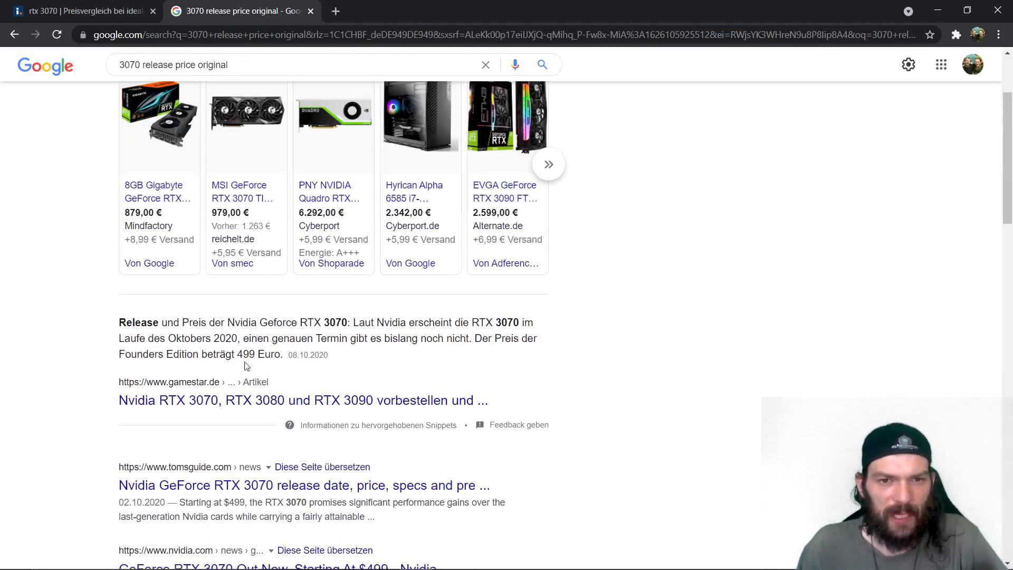
pyautogui.doubleClick(243, 355)
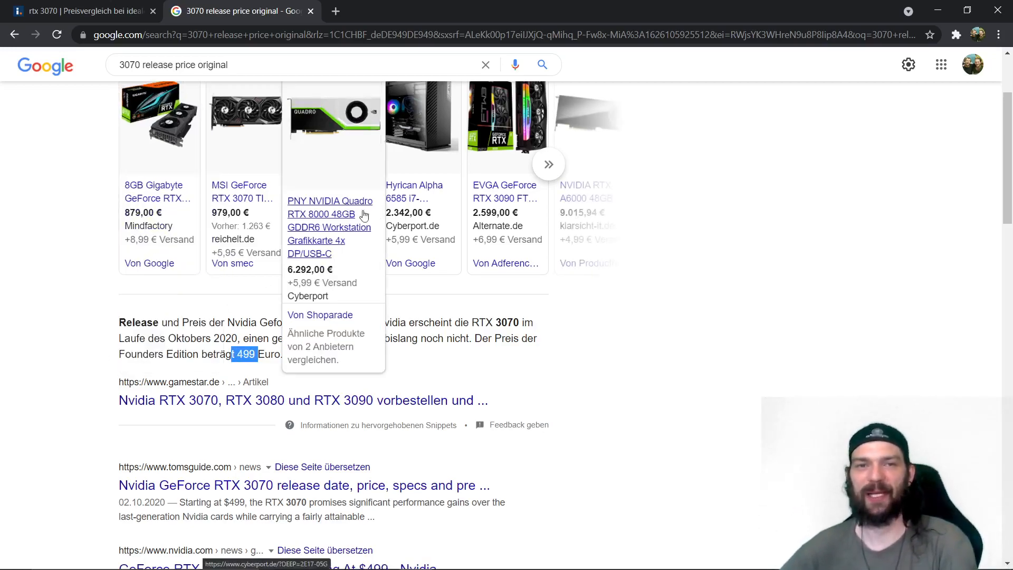
pyautogui.click(77, 11)
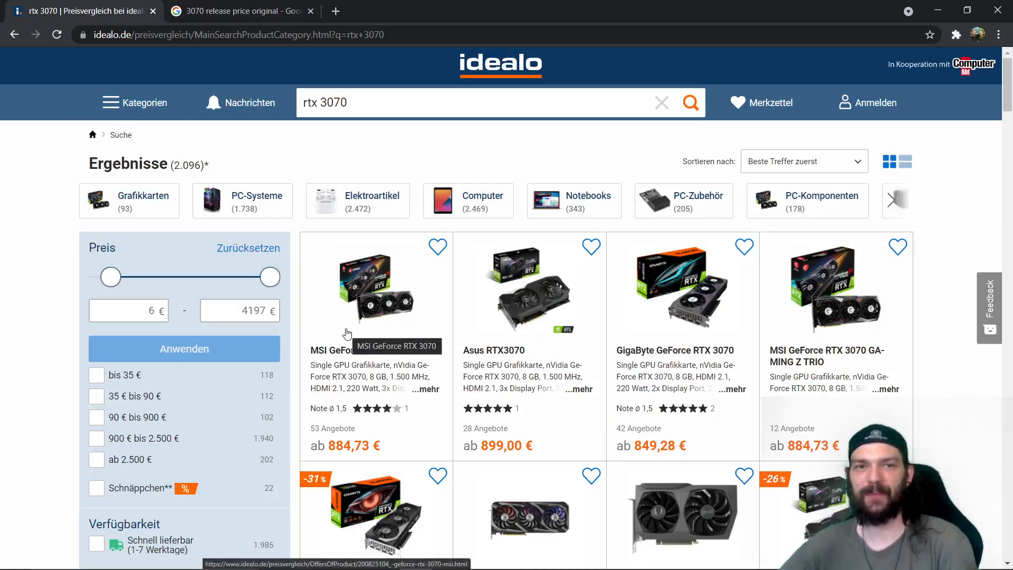
pyautogui.scroll(-3)
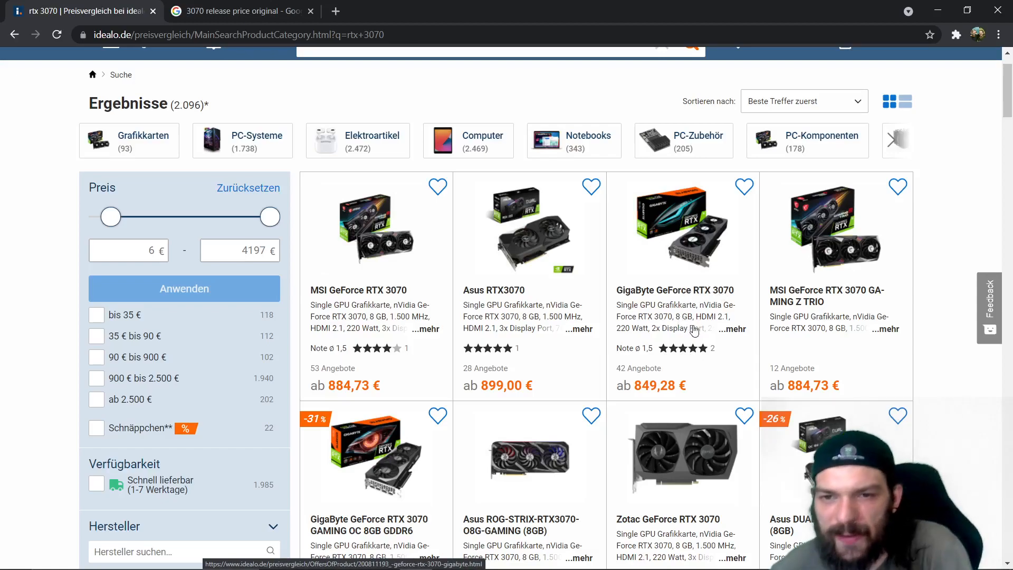
pyautogui.moveTo(694, 355)
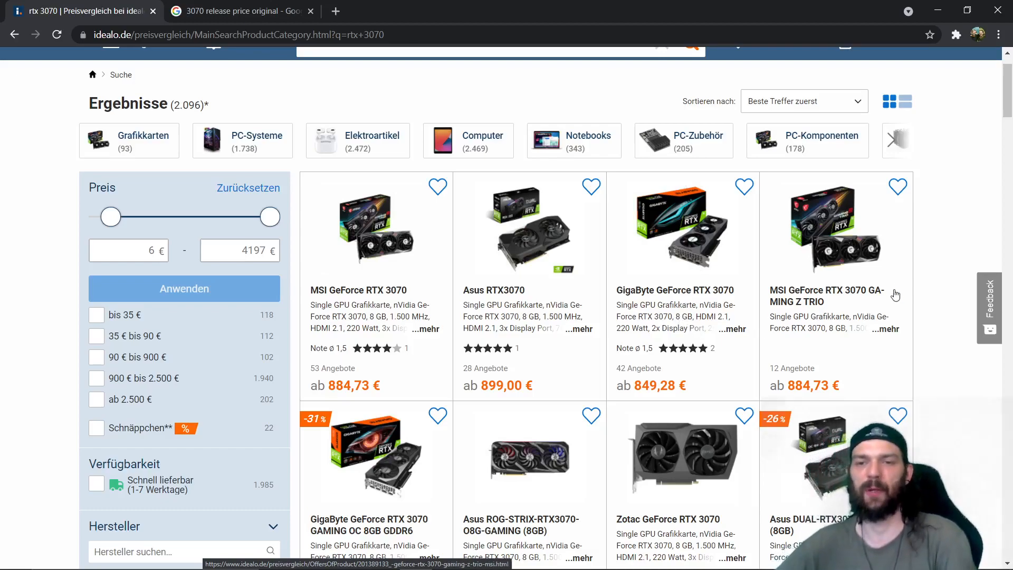
pyautogui.scroll(-3)
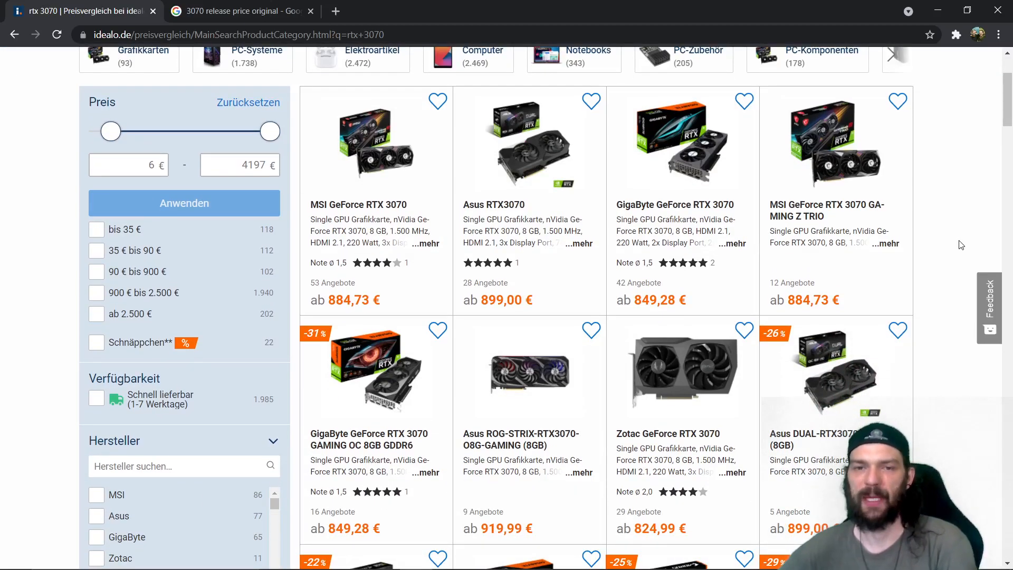
pyautogui.scroll(-3)
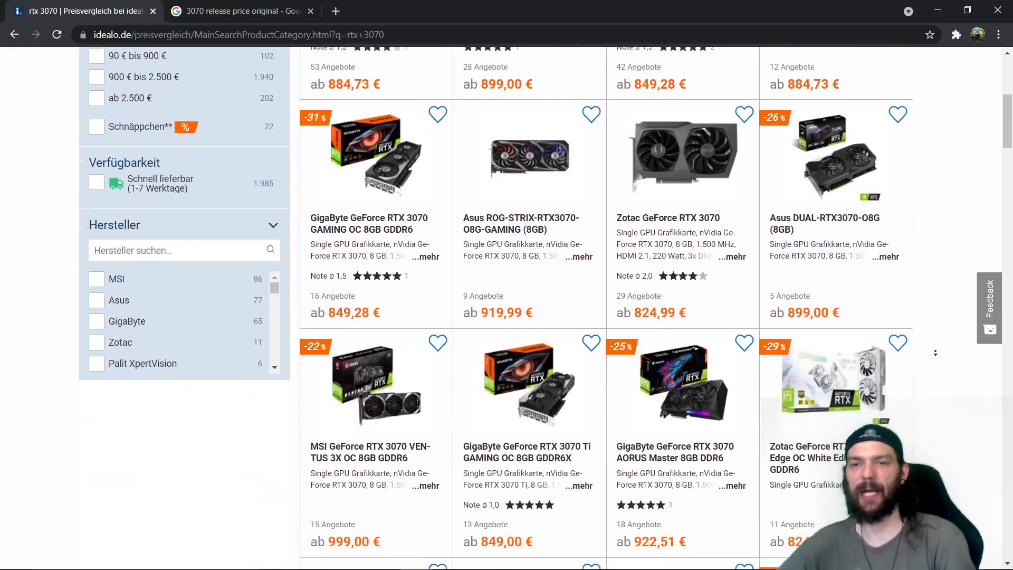
pyautogui.scroll(-3)
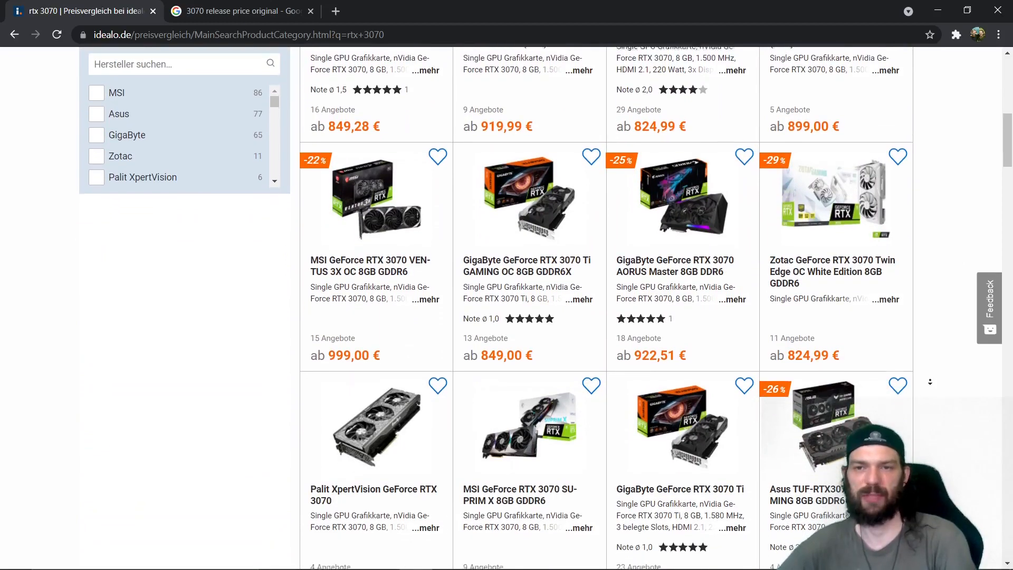
pyautogui.scroll(-3)
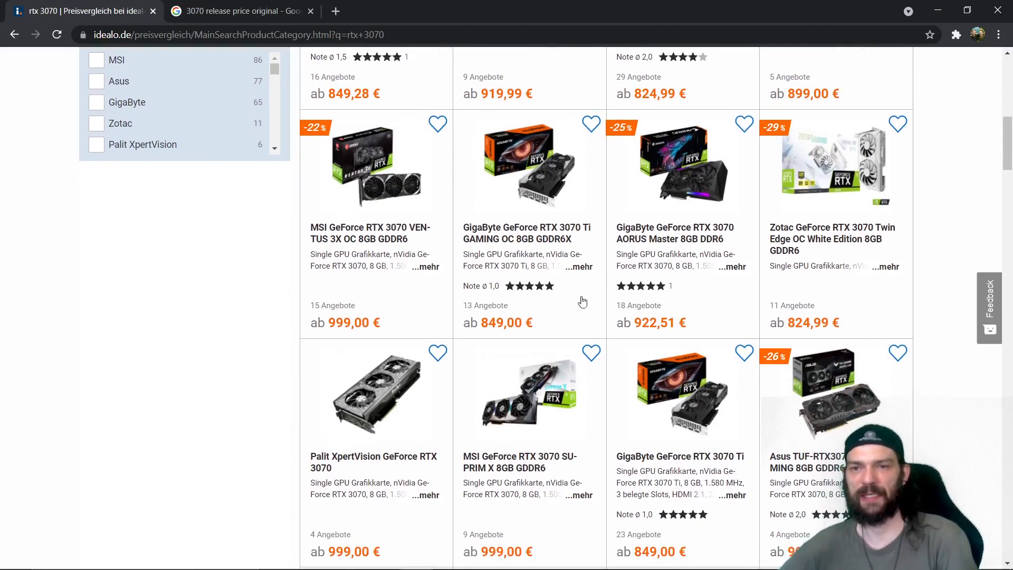
pyautogui.moveTo(657, 280)
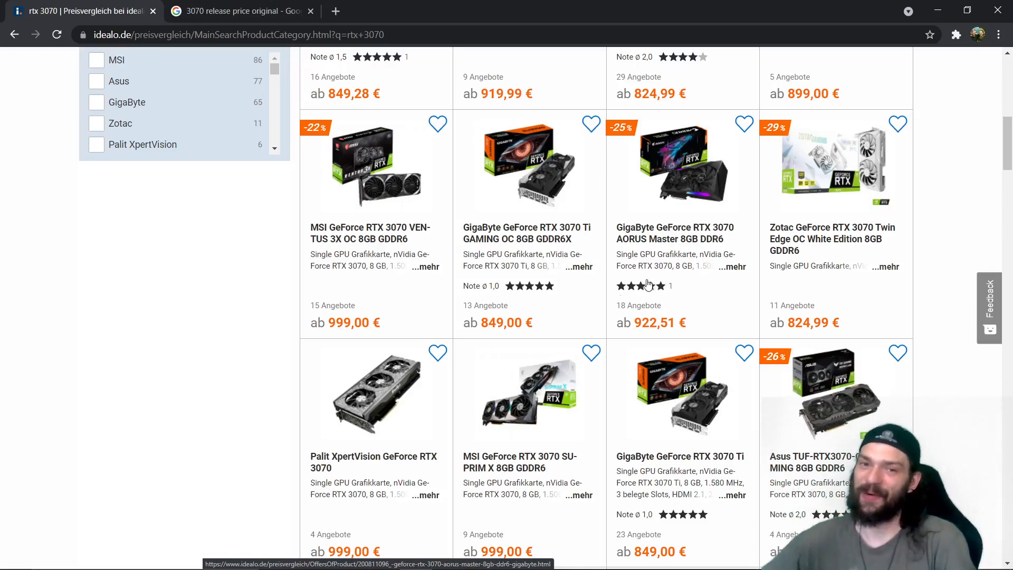
pyautogui.scroll(-3)
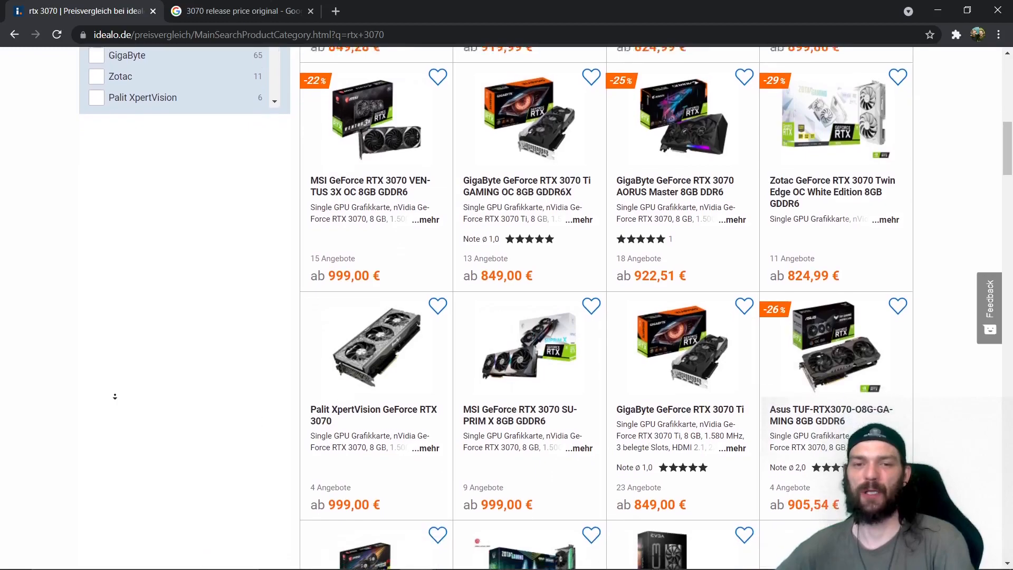
pyautogui.scroll(-3)
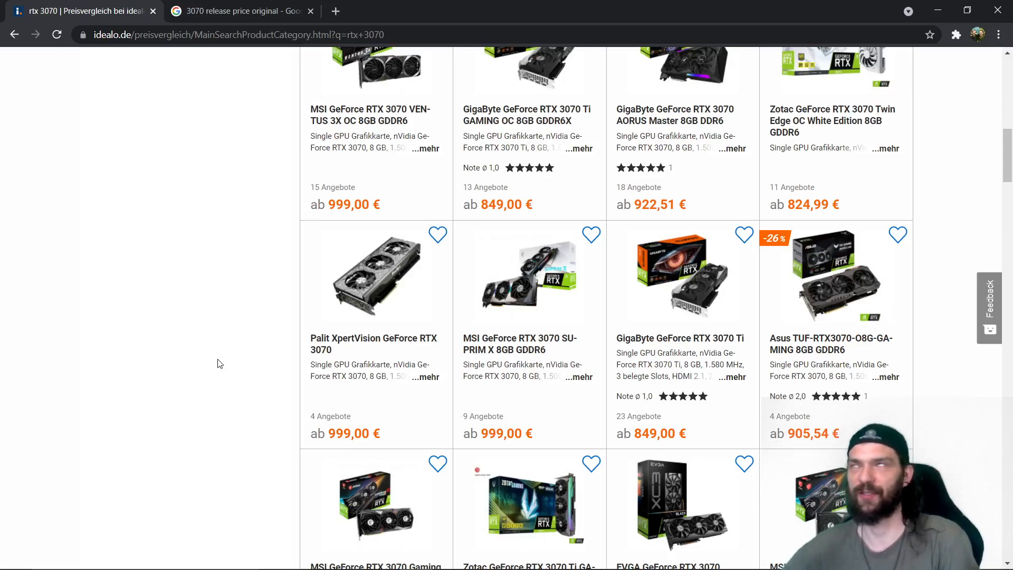
pyautogui.moveTo(128, 310)
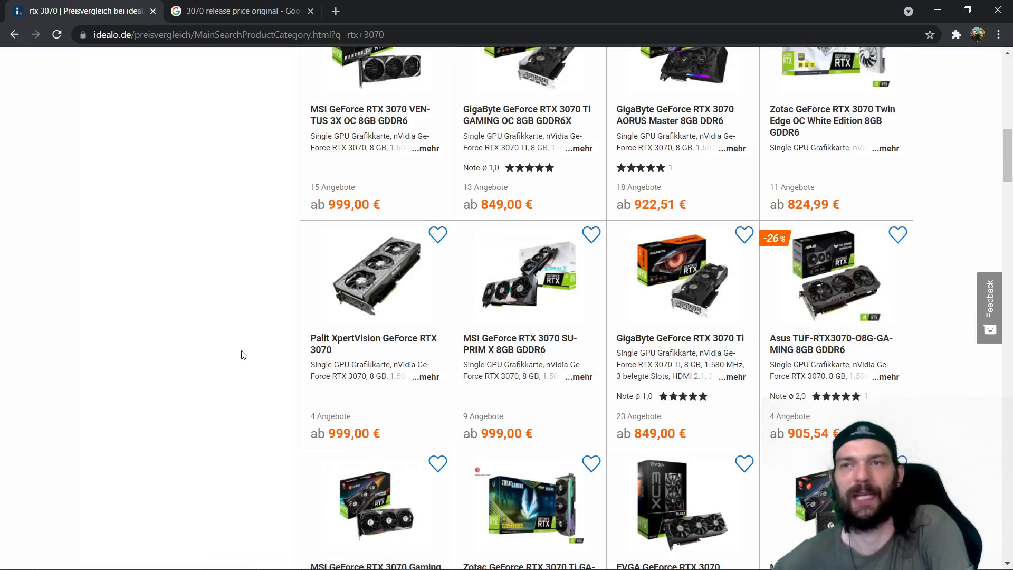
pyautogui.scroll(-3)
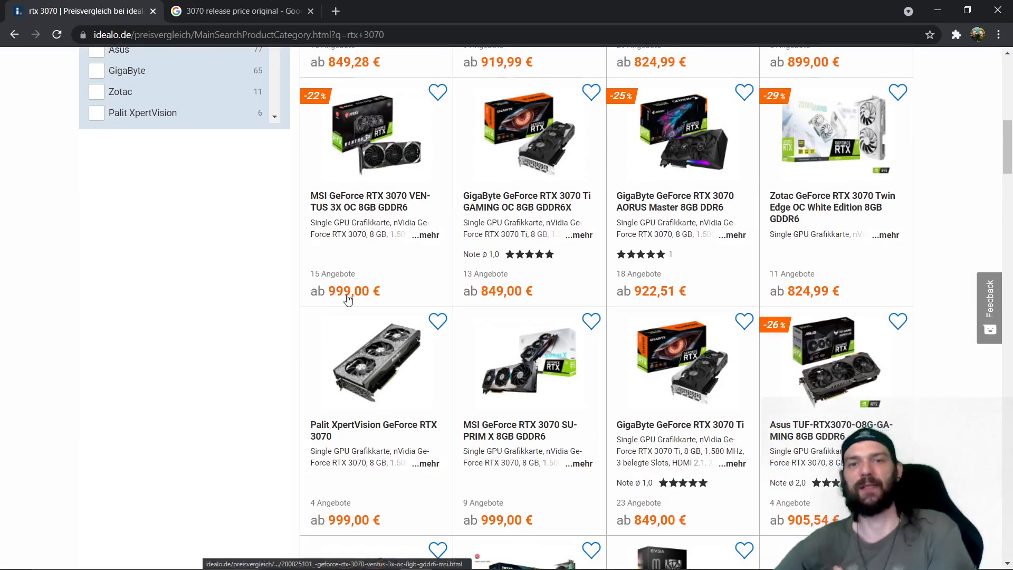
# Step: Scroll the RTX 3070 results to bring the left filter panel into view
pyautogui.scroll(-3)
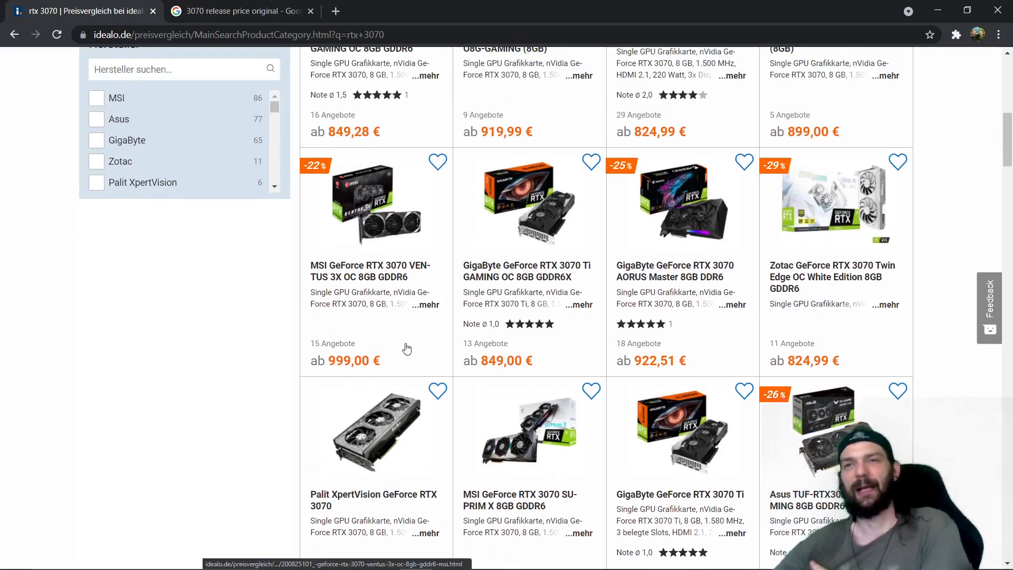
pyautogui.moveTo(76, 366)
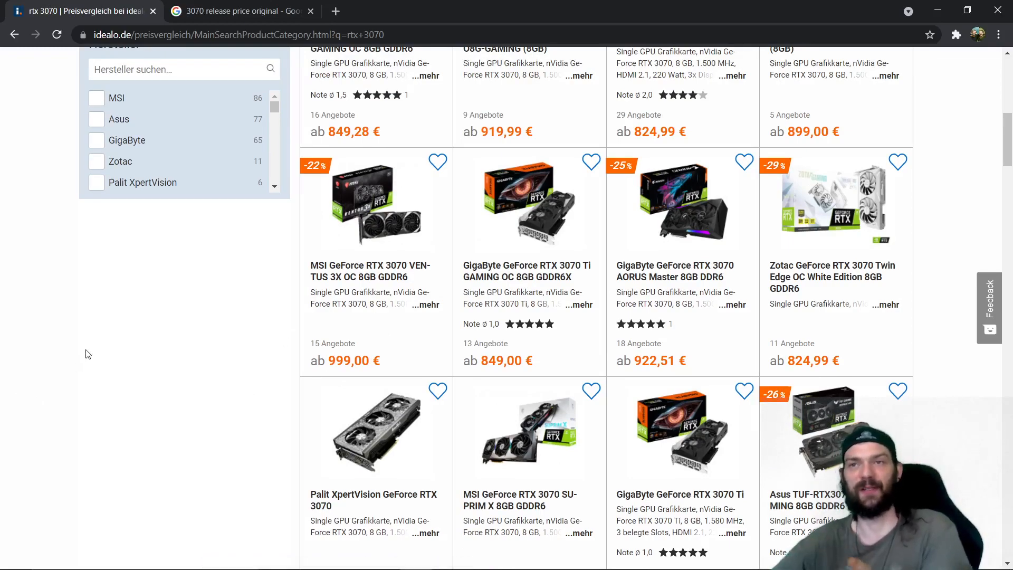
pyautogui.moveTo(171, 387)
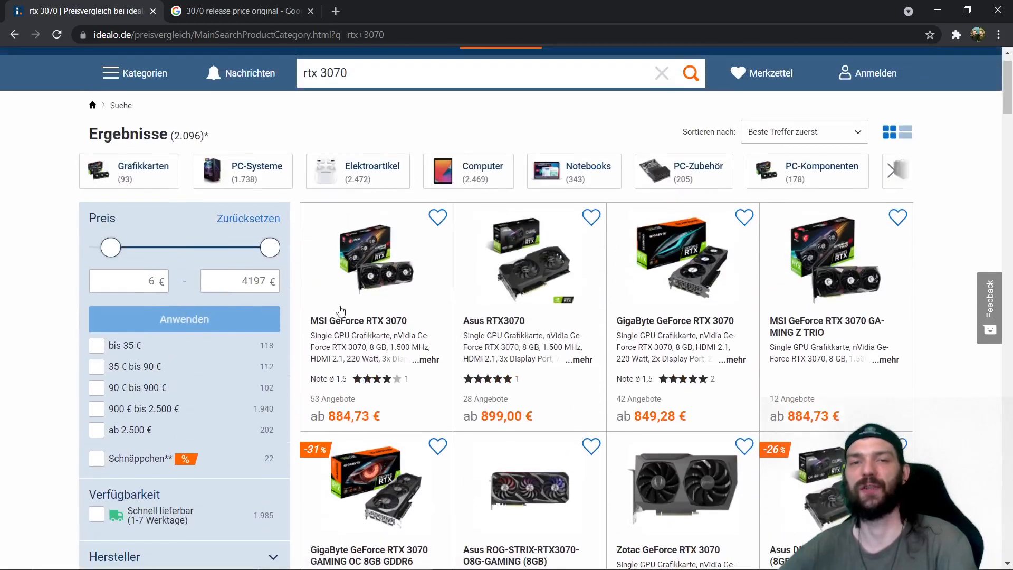
pyautogui.moveTo(388, 265)
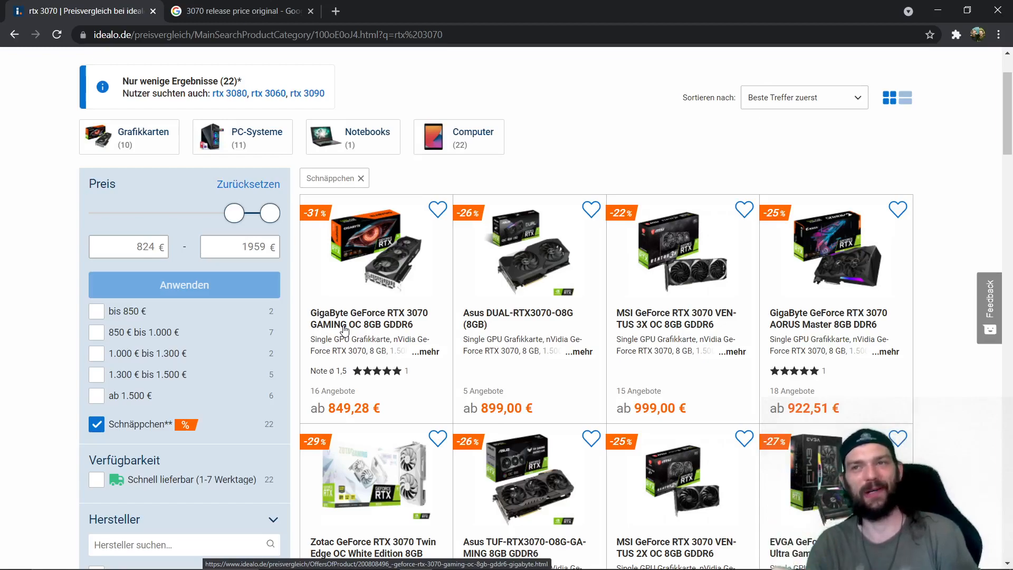
# Step: Sort the bargain RTX 3070 results by 'Preis: Günstigster zuerst'
pyautogui.scroll(-3)
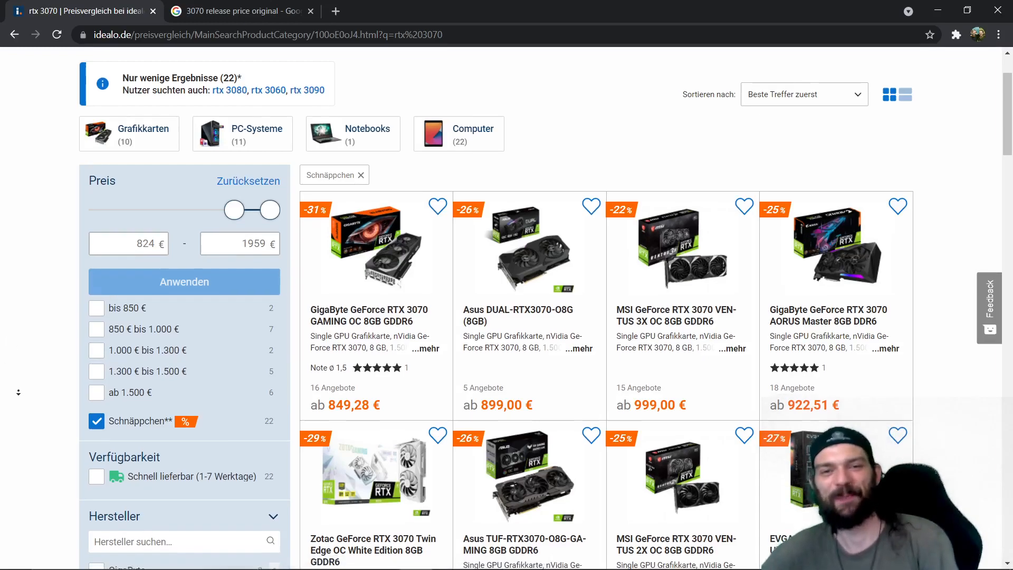
pyautogui.scroll(-3)
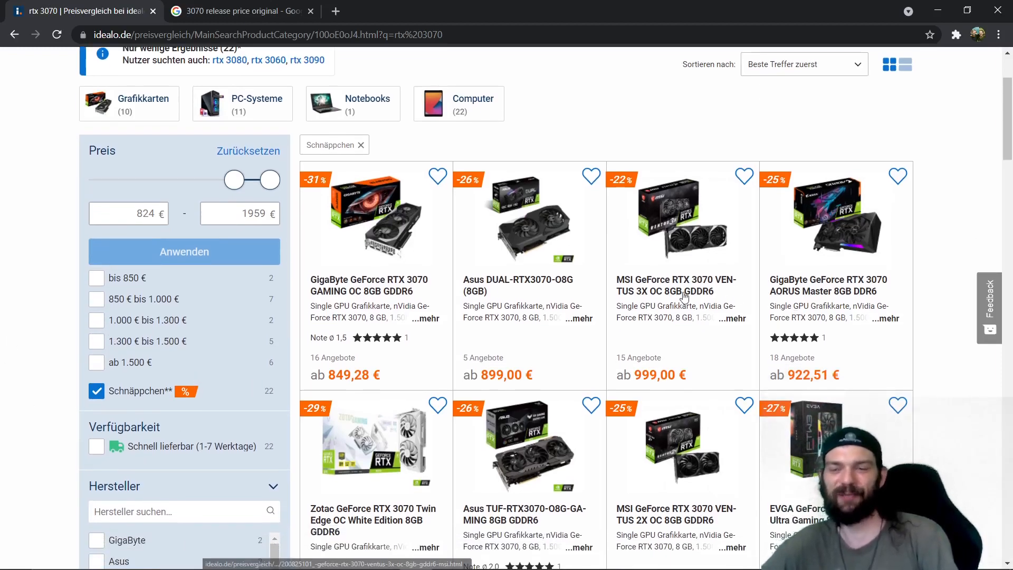
pyautogui.scroll(-3)
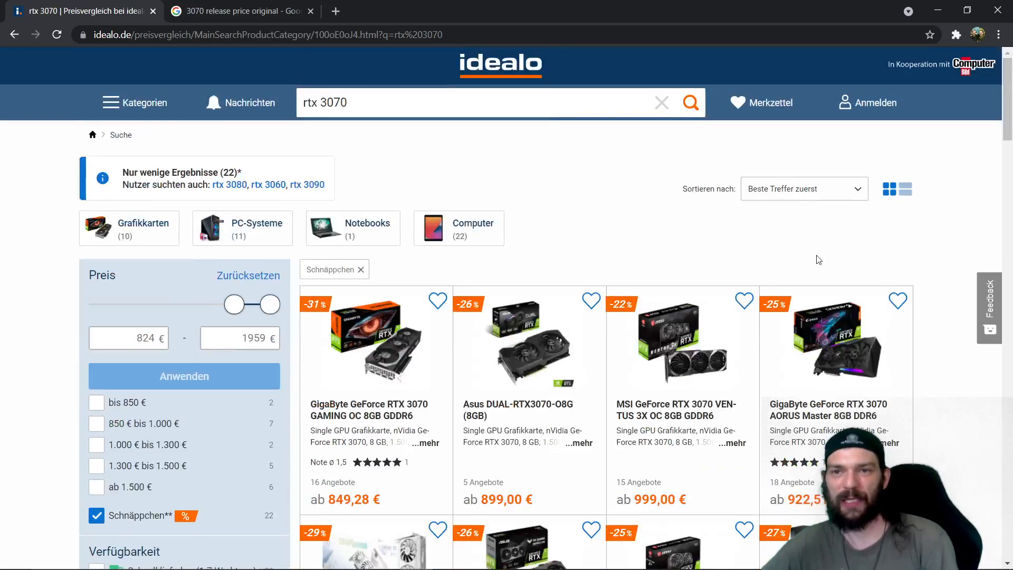
pyautogui.click(803, 189)
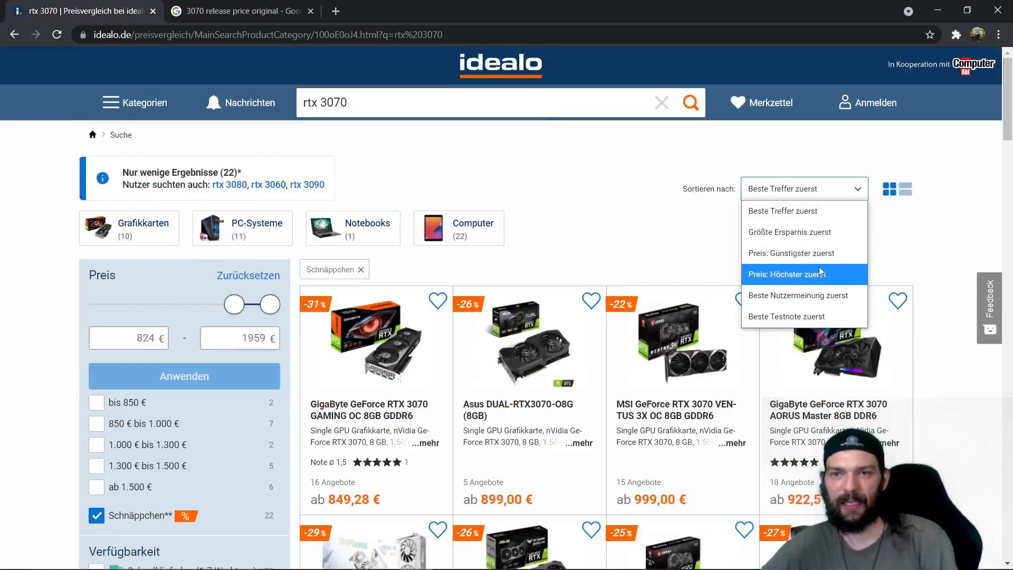
pyautogui.click(789, 252)
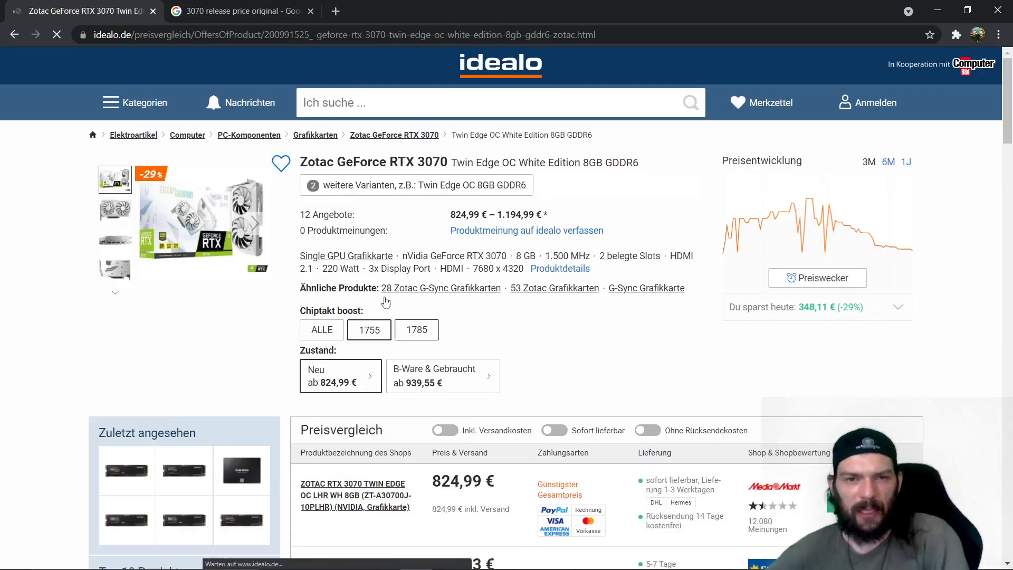
pyautogui.moveTo(524, 302)
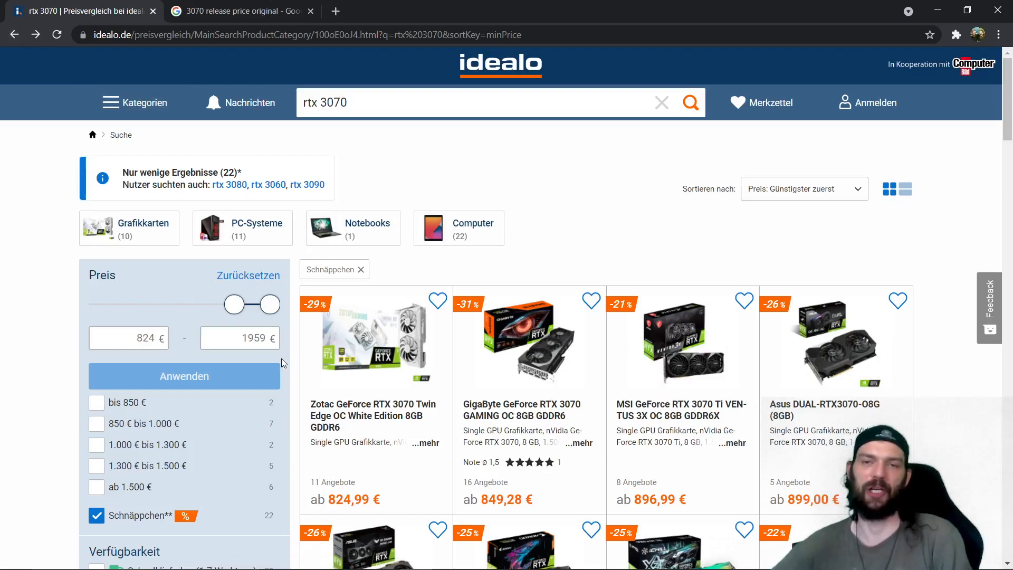
# Step: Switch to the suggested 'rtx 3060' search under 'Nutzer suchen auch'
pyautogui.click(413, 103)
pyautogui.write('6')
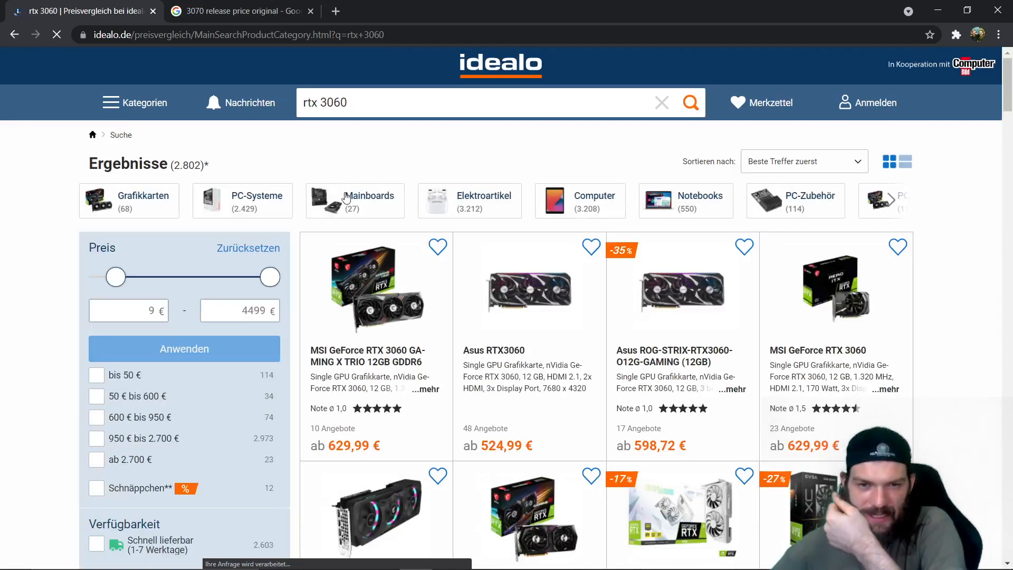
pyautogui.moveTo(346, 199)
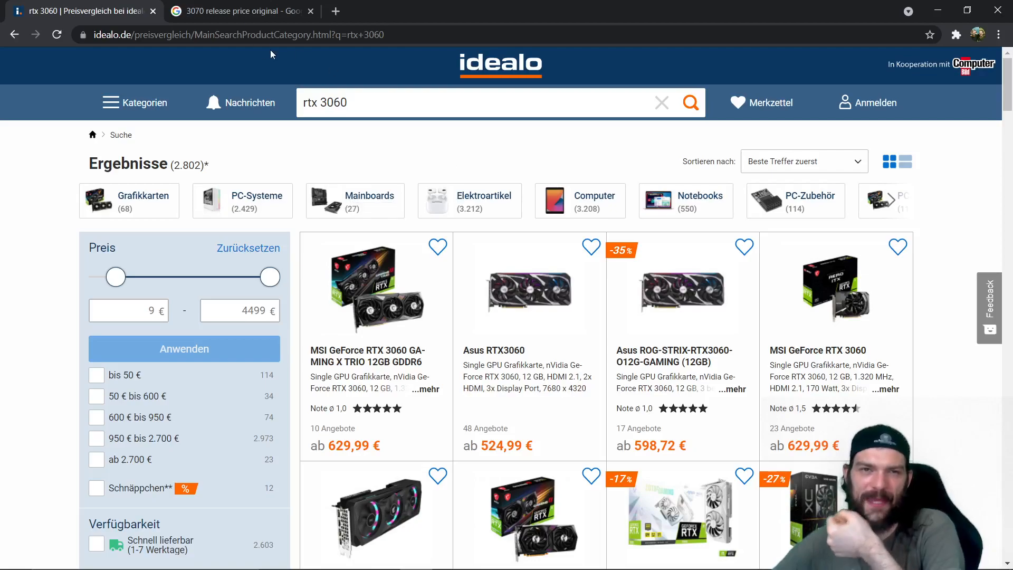
# Step: Switch to the Google tab showing the RTX 3060's 399-euro launch price
pyautogui.click(239, 11)
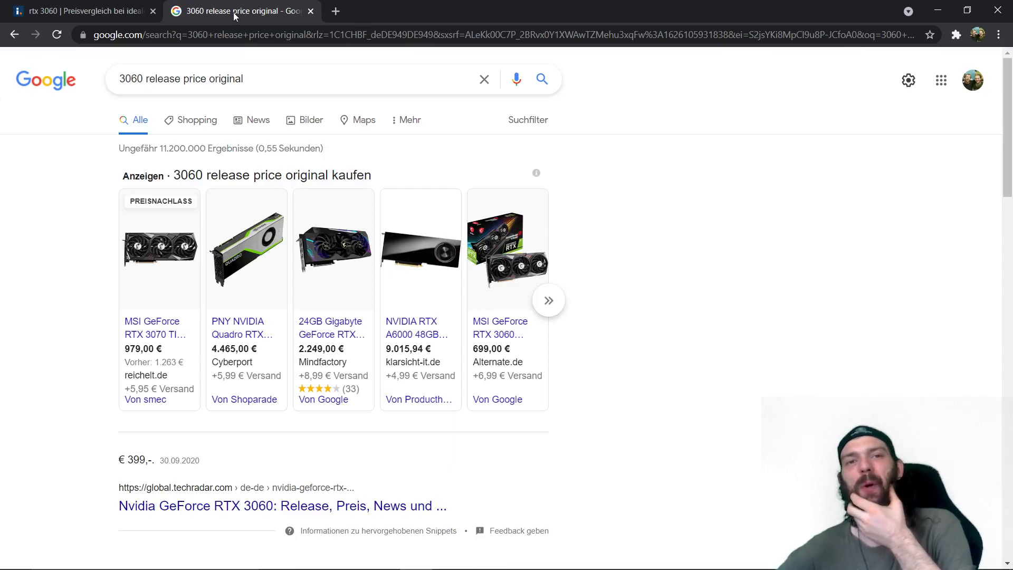
# Step: Return to the idealo rtx 3060 results tab
pyautogui.click(84, 11)
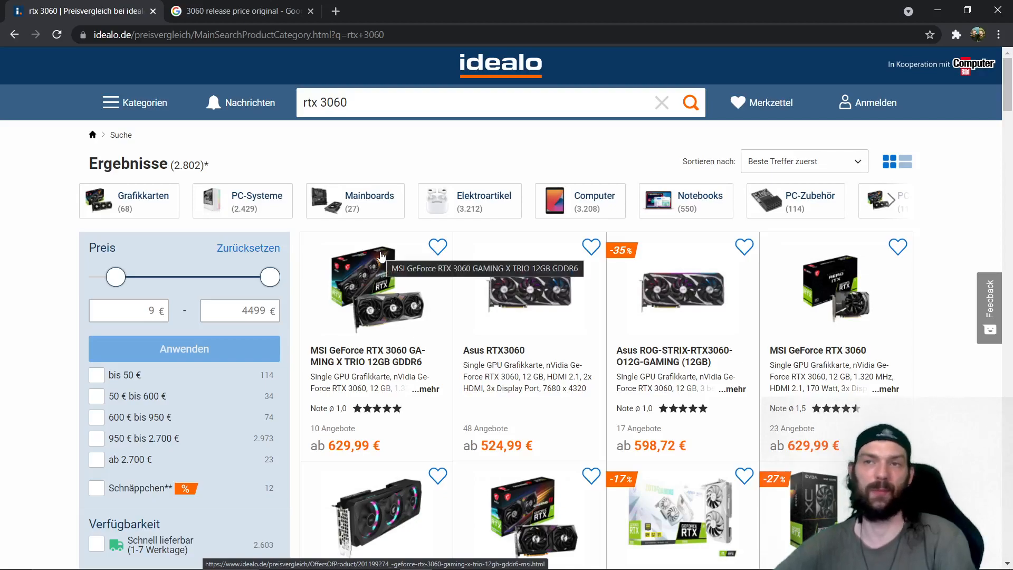
pyautogui.moveTo(371, 246)
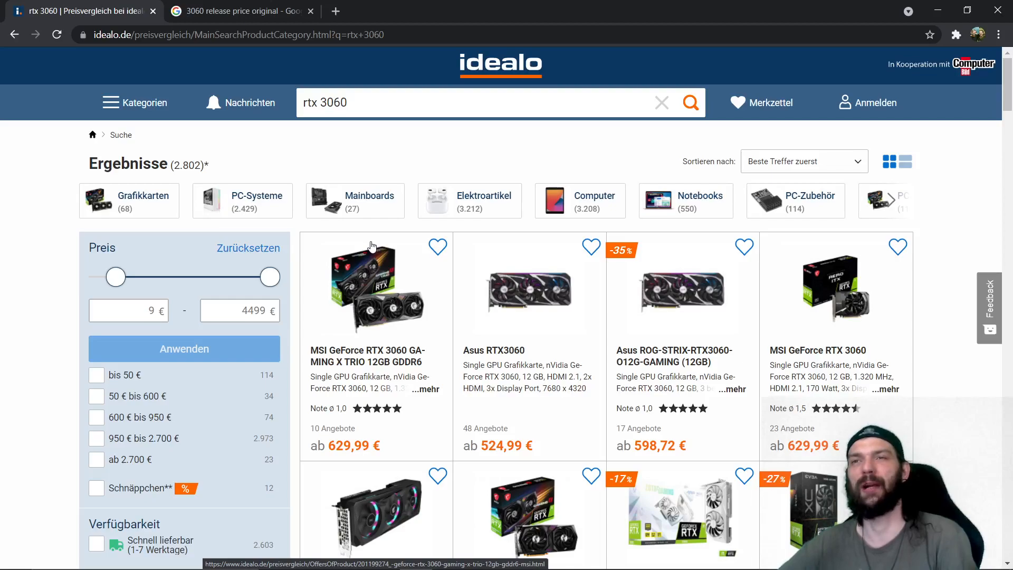
pyautogui.moveTo(329, 245)
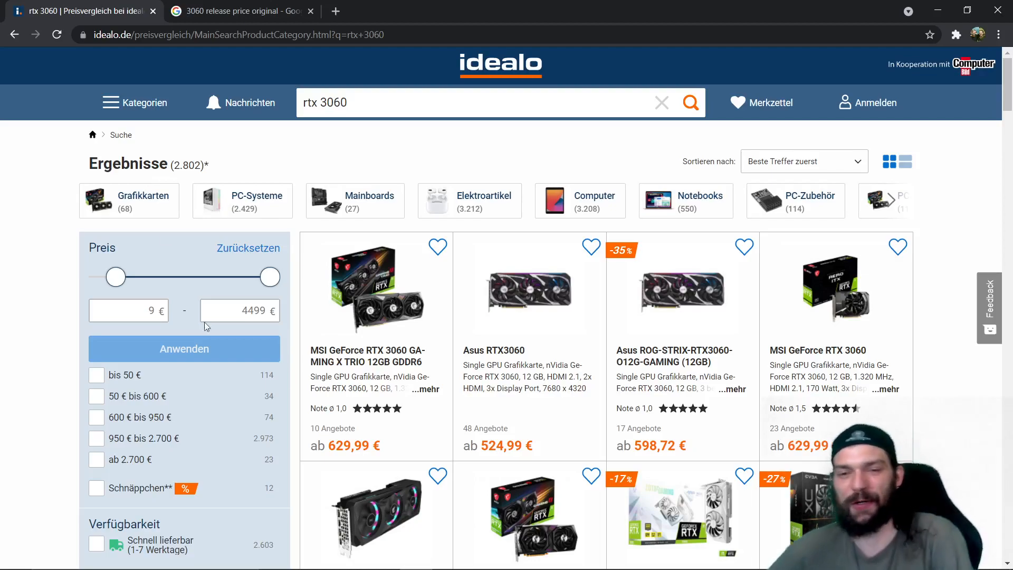
# Step: Scroll the rtx 3060 results to reveal more GigaByte, Zotac and EVGA cards
pyautogui.scroll(-3)
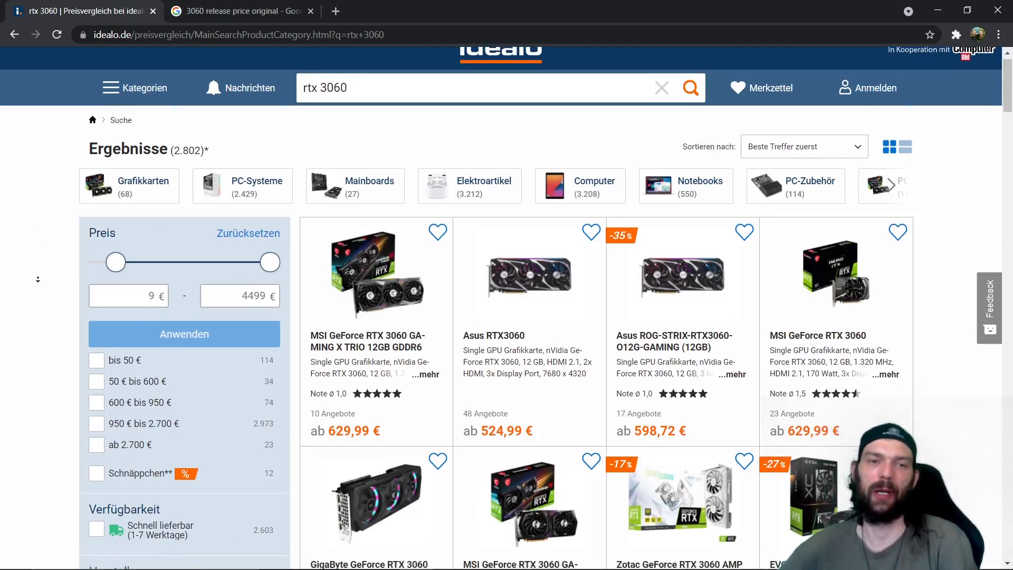
pyautogui.scroll(-3)
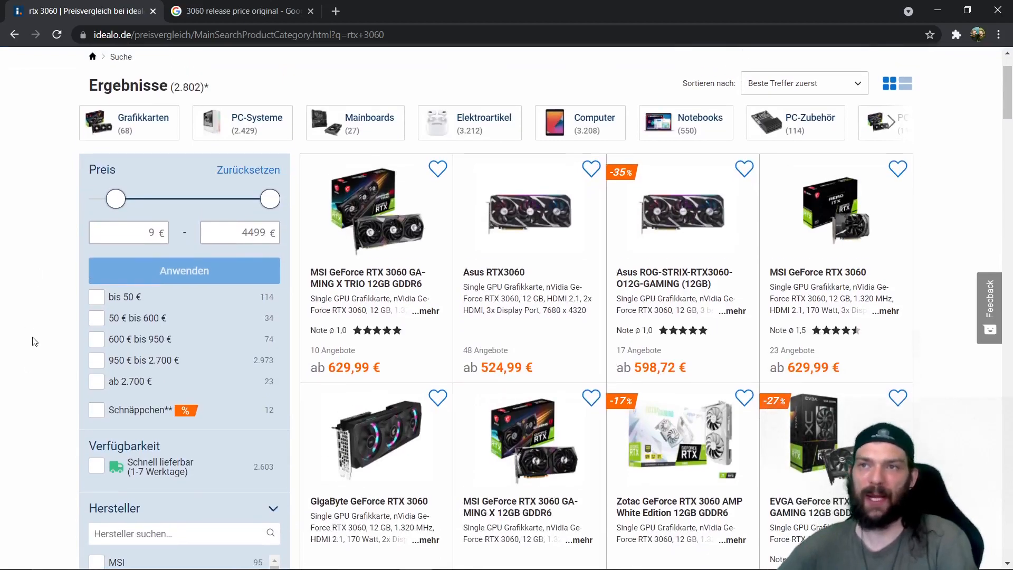
pyautogui.moveTo(27, 349)
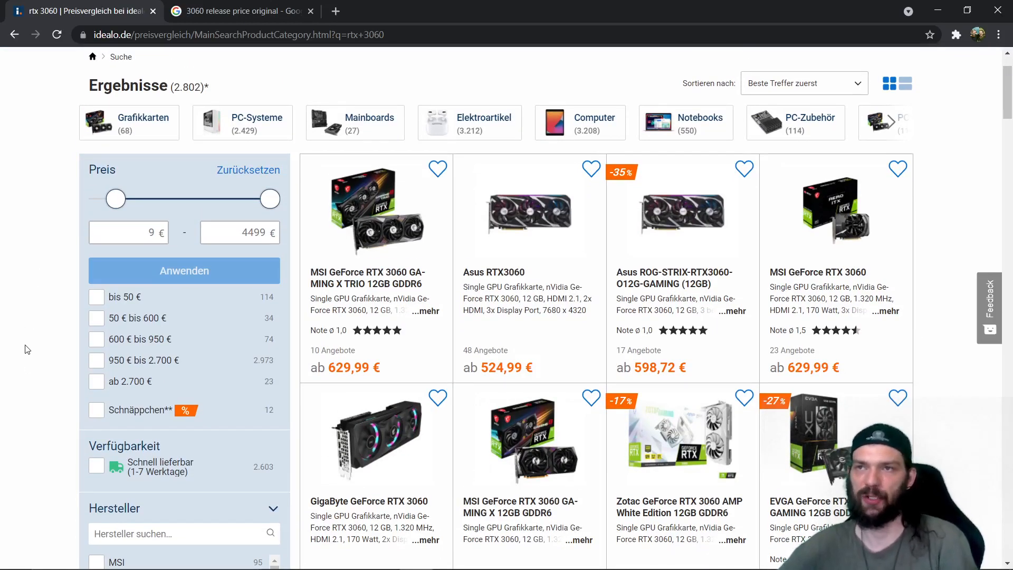
pyautogui.moveTo(16, 360)
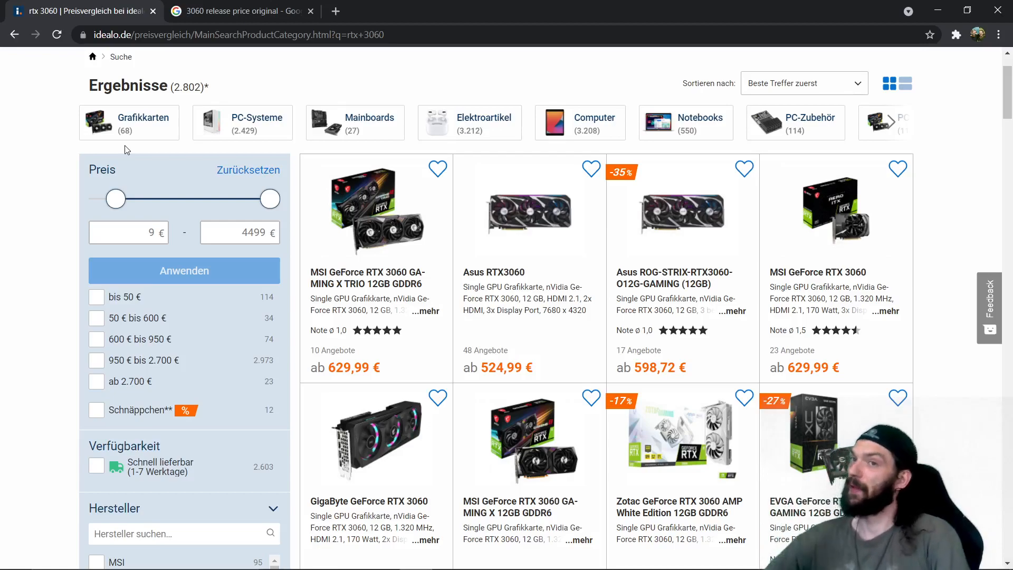
pyautogui.moveTo(184, 296)
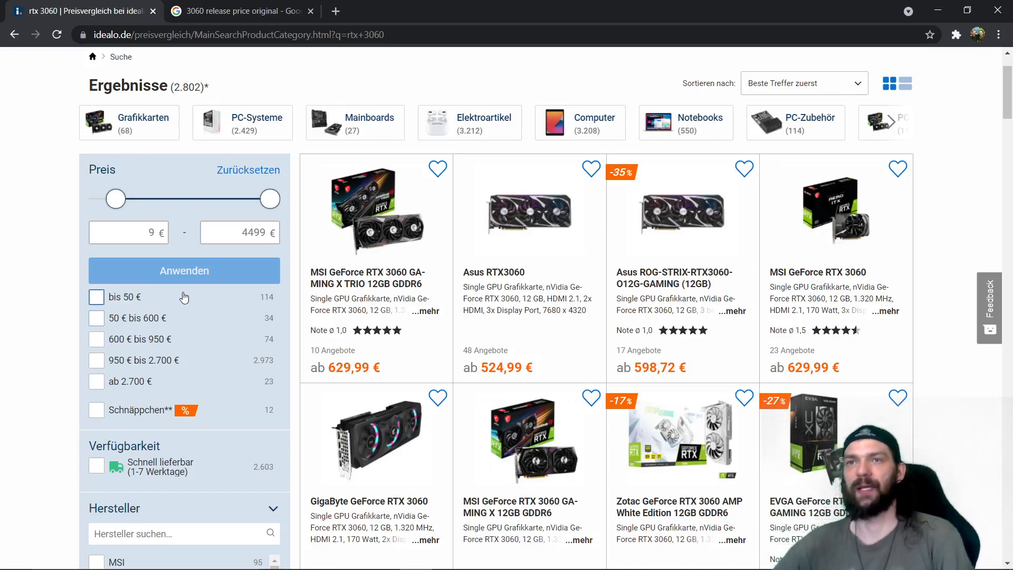
pyautogui.moveTo(183, 297)
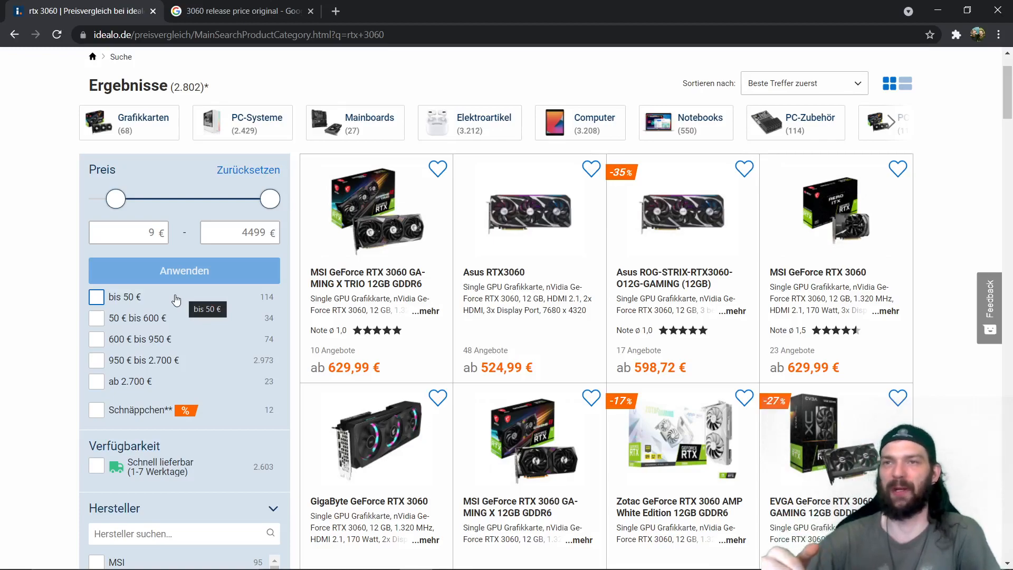
pyautogui.moveTo(164, 395)
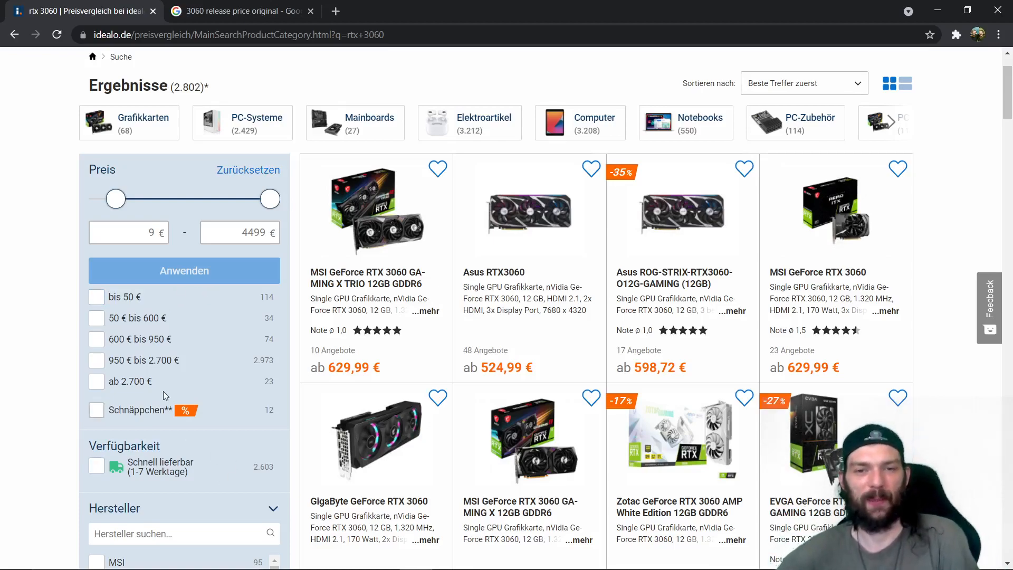
pyautogui.moveTo(128, 260)
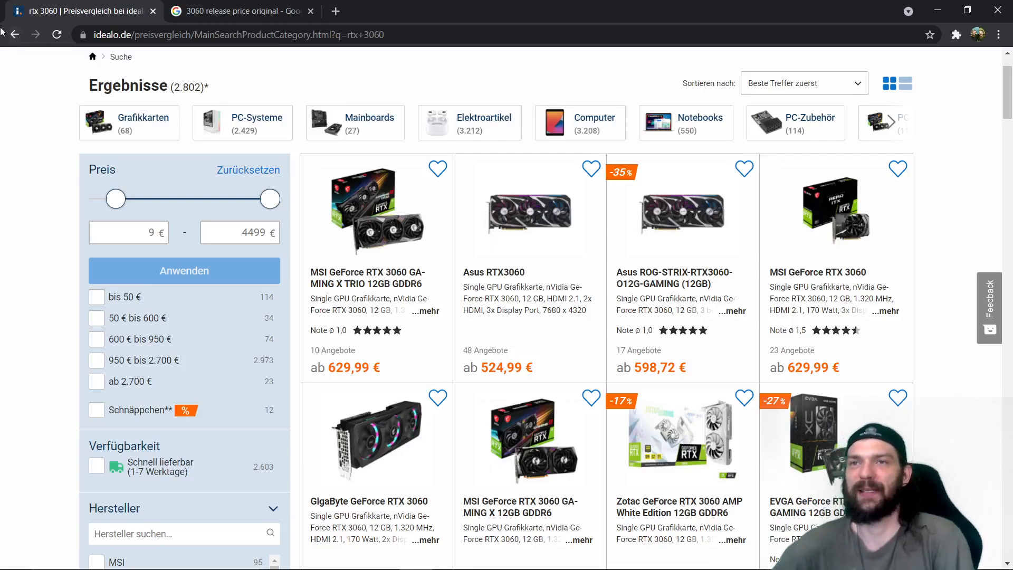
pyautogui.moveTo(14, 33)
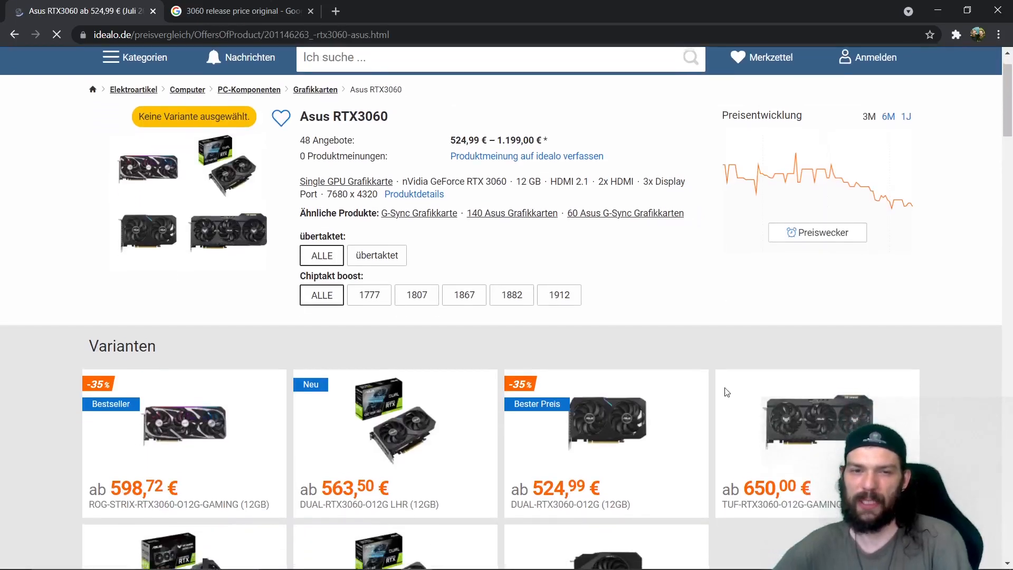
# Step: Open the Asus DUAL-RTX3060-O12G (12GB) variant from Varianten in a new tab
pyautogui.scroll(-3)
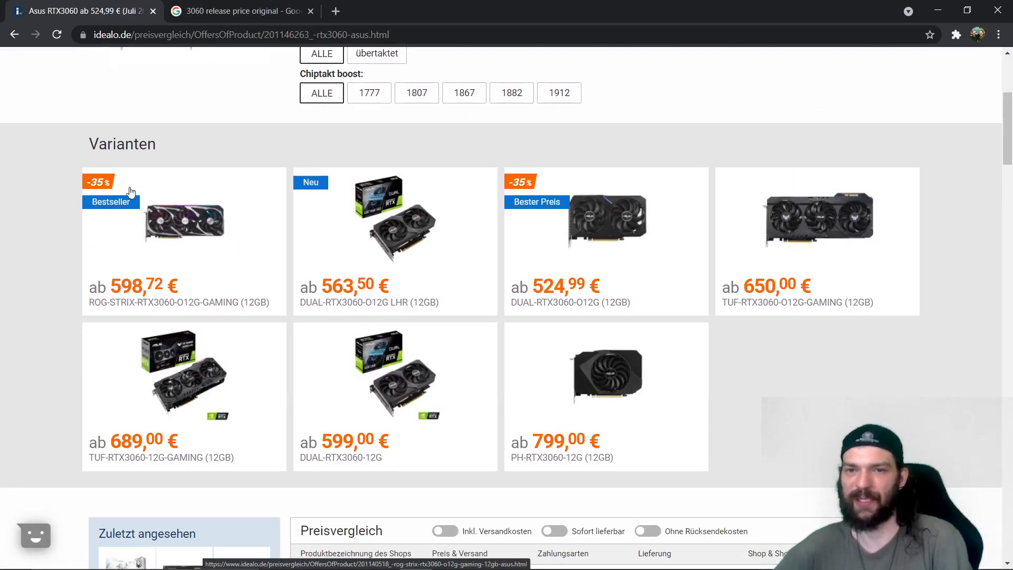
pyautogui.moveTo(133, 188)
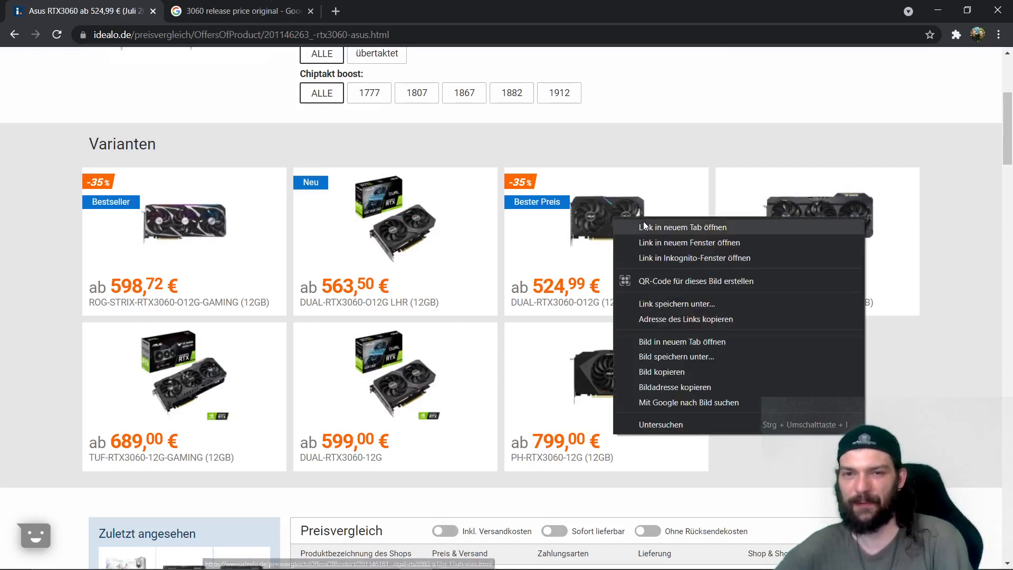
pyautogui.click(682, 227)
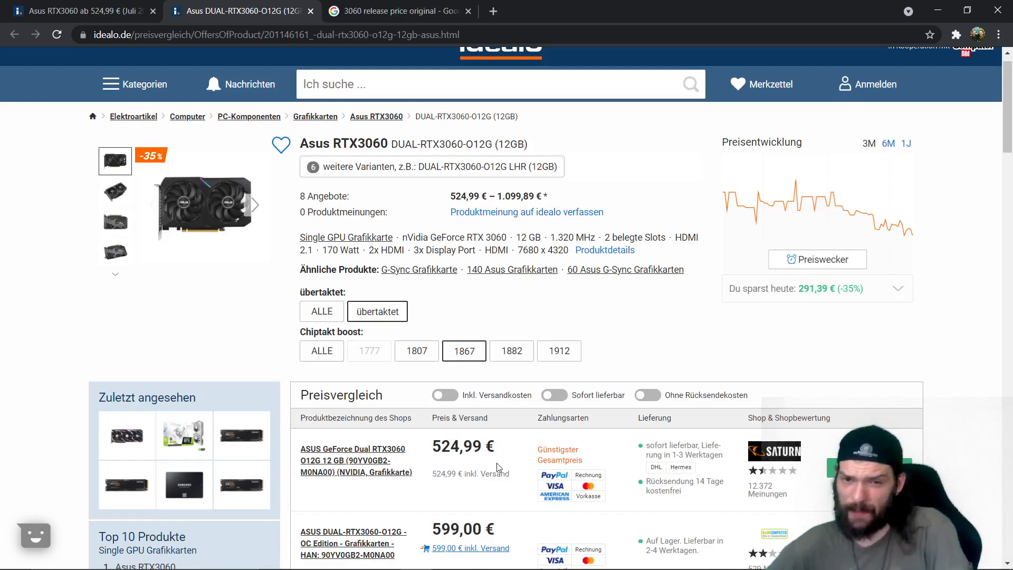
pyautogui.moveTo(461, 445)
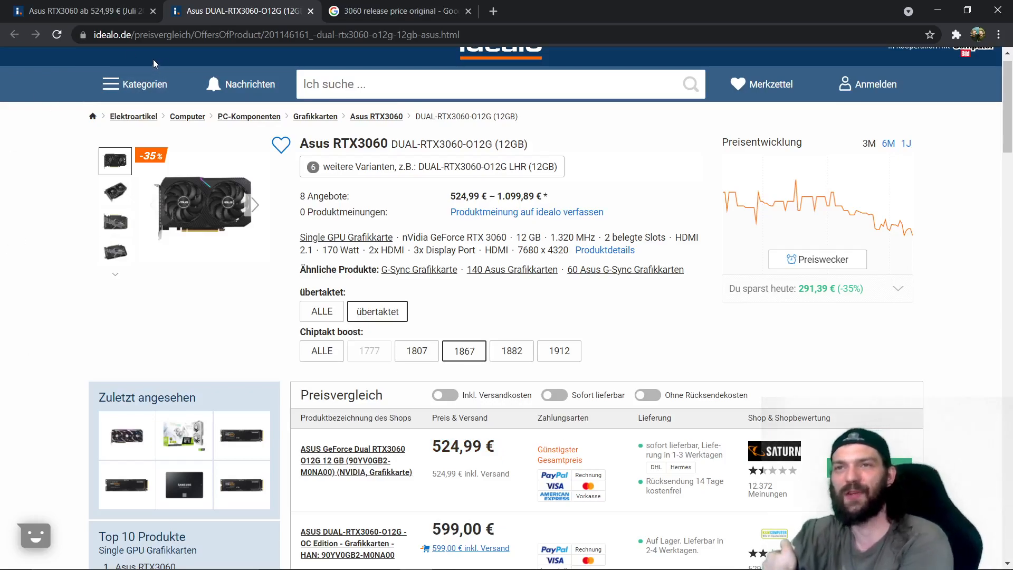
pyautogui.moveTo(144, 62)
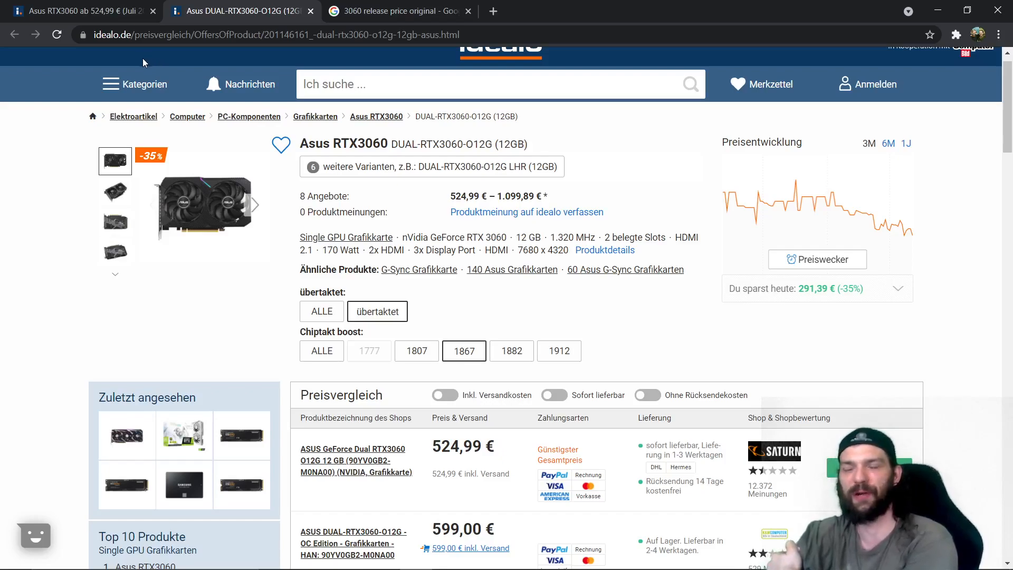
pyautogui.moveTo(110, 91)
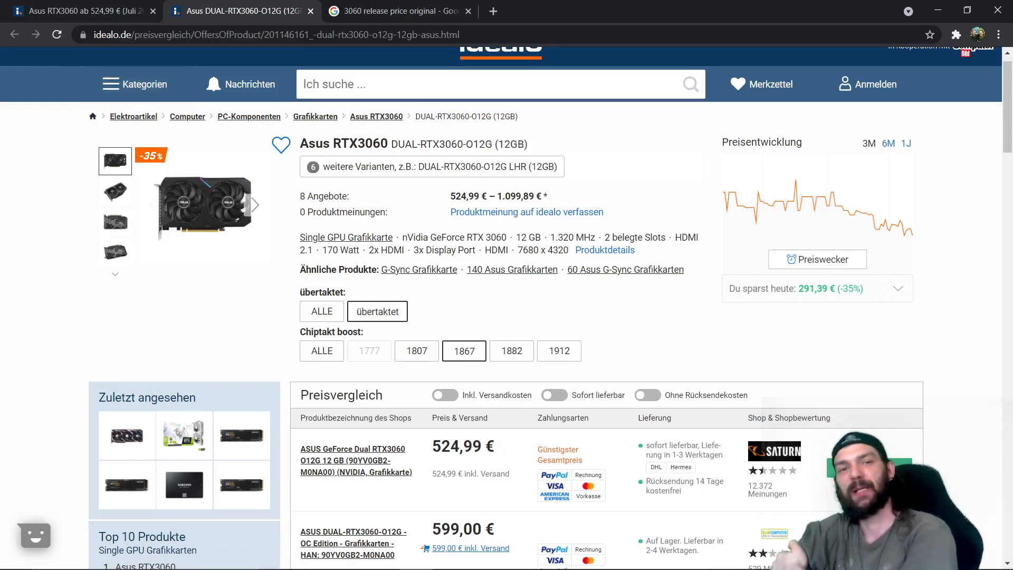
pyautogui.moveTo(678, 335)
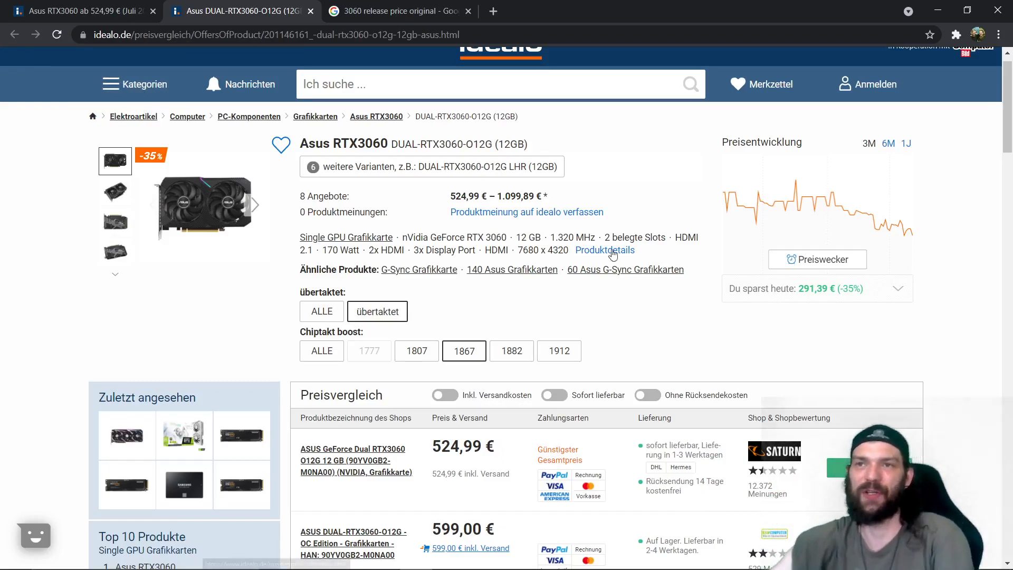
pyautogui.moveTo(136, 392)
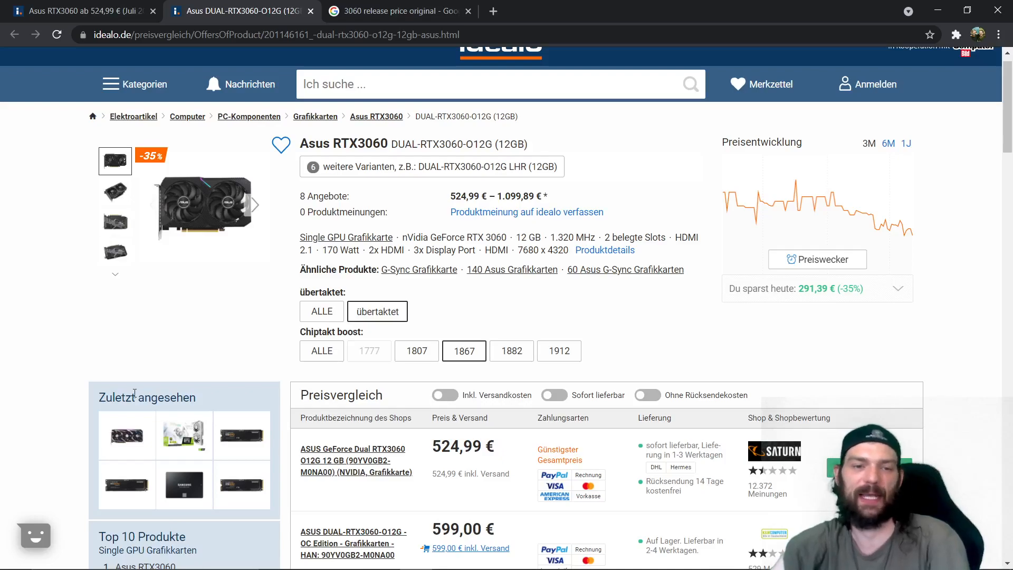
pyautogui.scroll(-3)
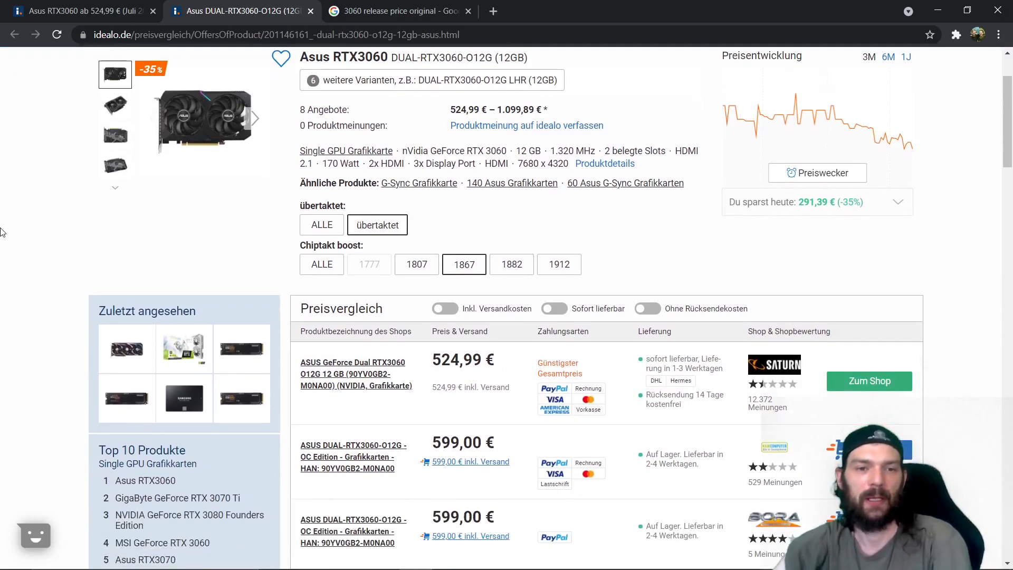
pyautogui.scroll(-3)
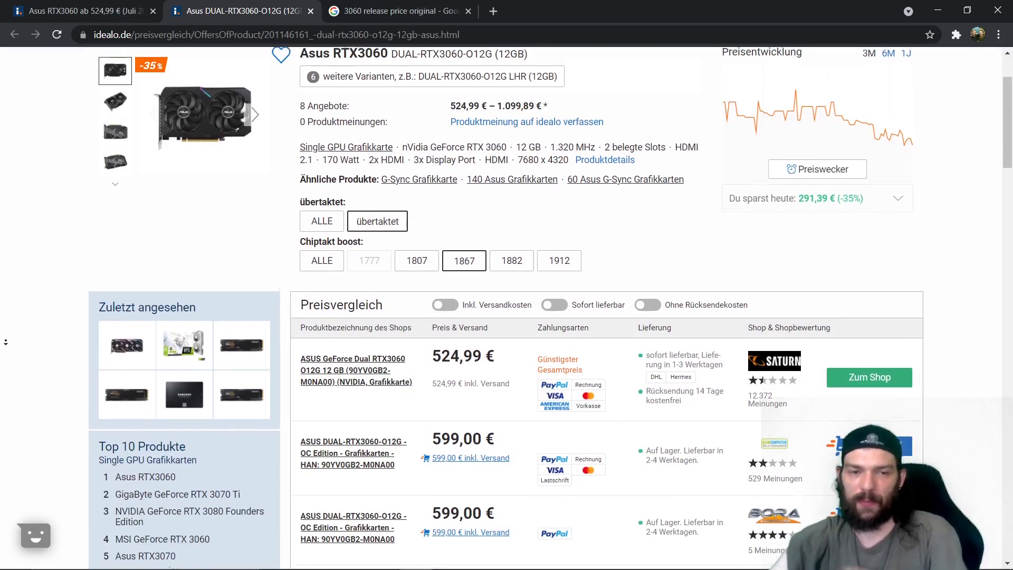
pyautogui.scroll(-3)
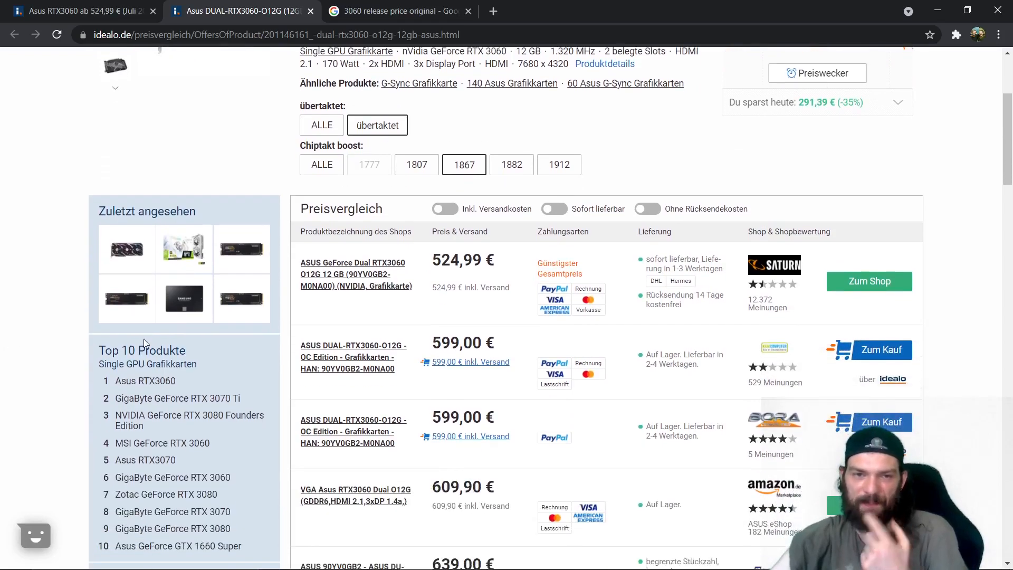
pyautogui.moveTo(33, 391)
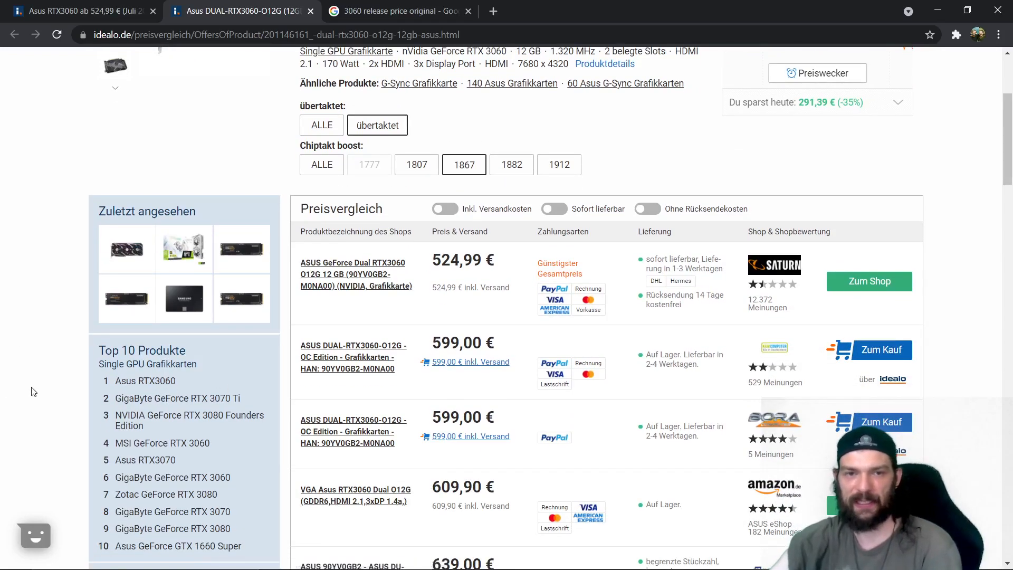
pyautogui.scroll(-3)
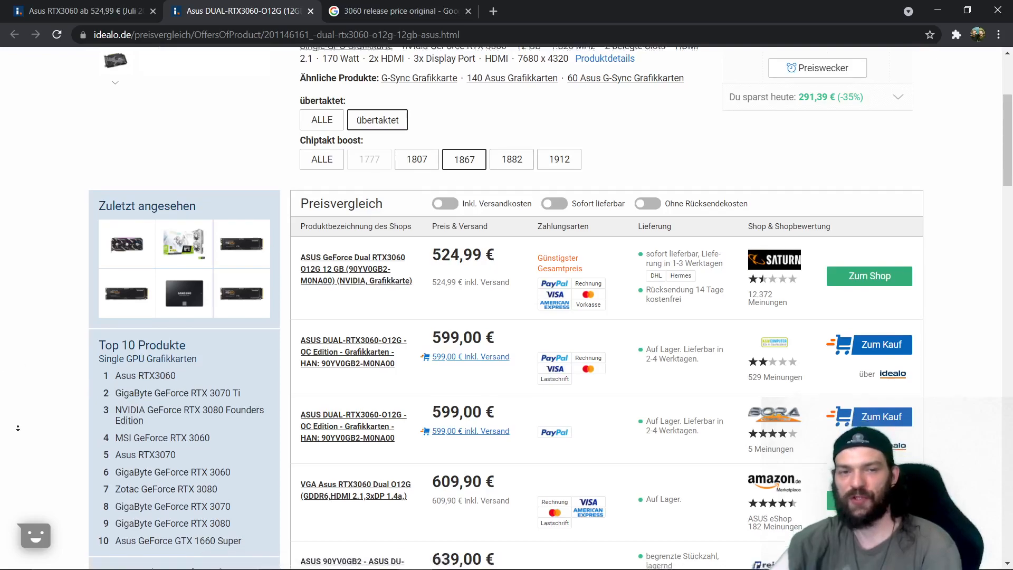
pyautogui.scroll(-3)
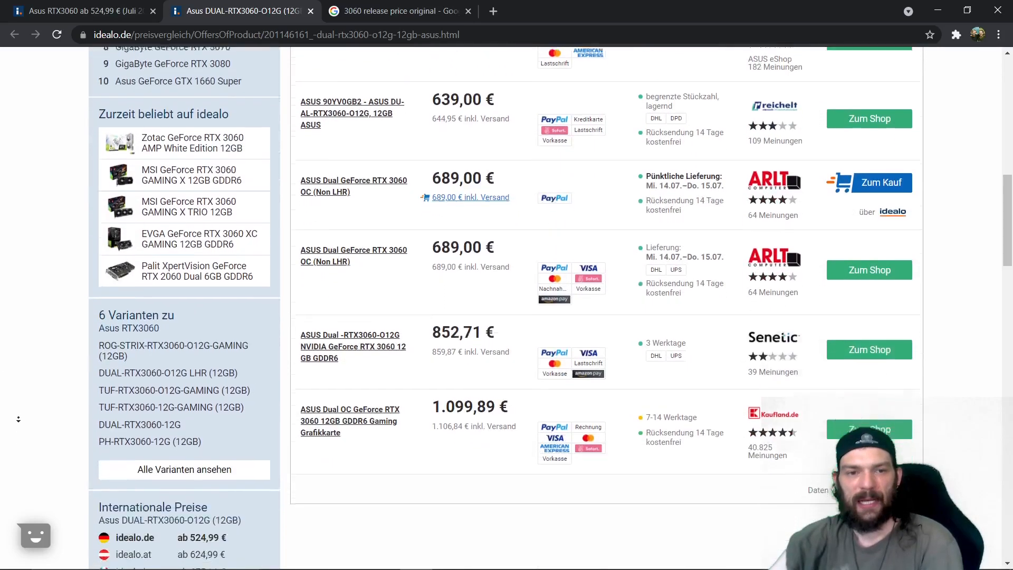
pyautogui.scroll(-3)
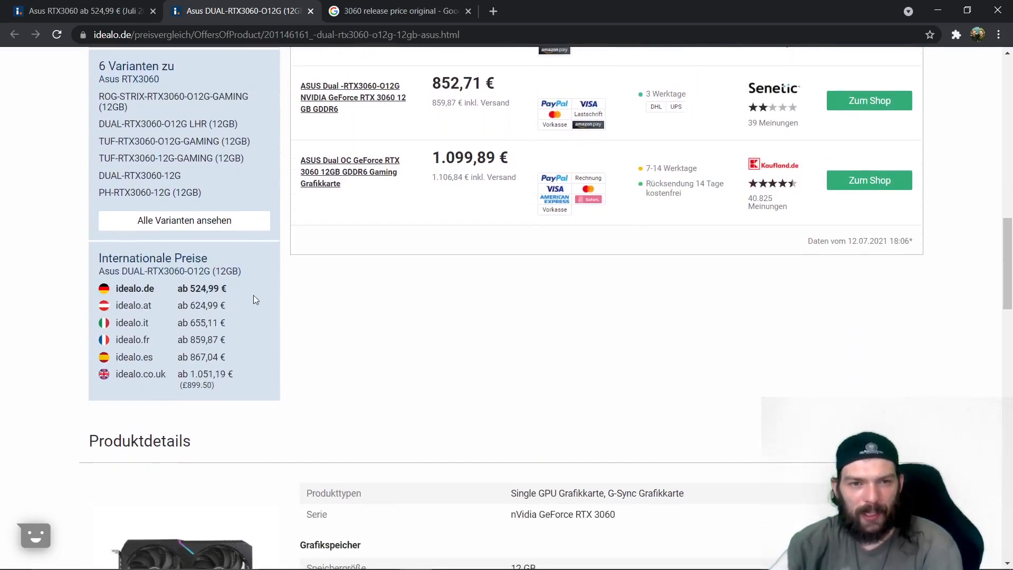
pyautogui.moveTo(219, 316)
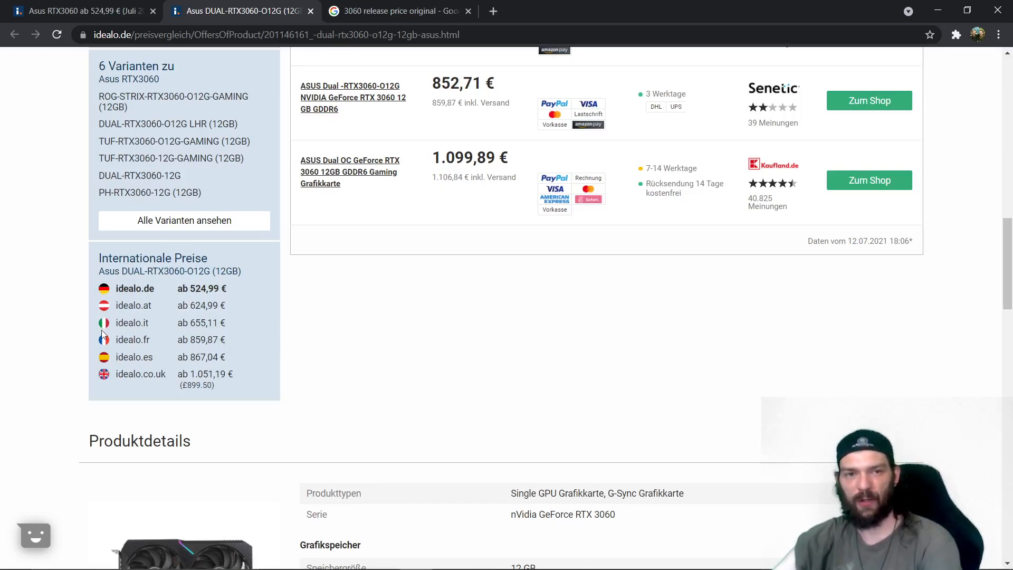
pyautogui.moveTo(107, 366)
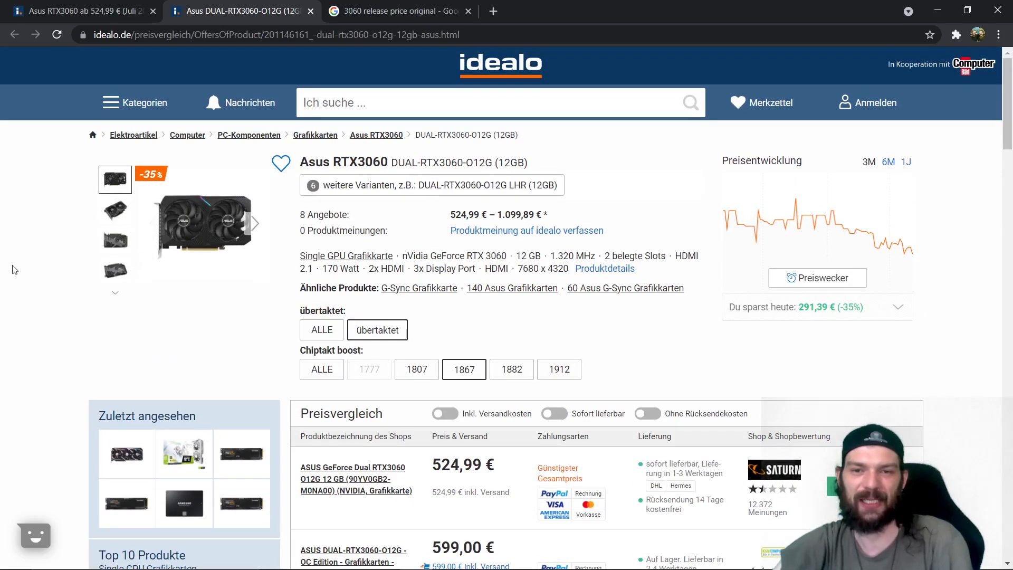
pyautogui.scroll(-3)
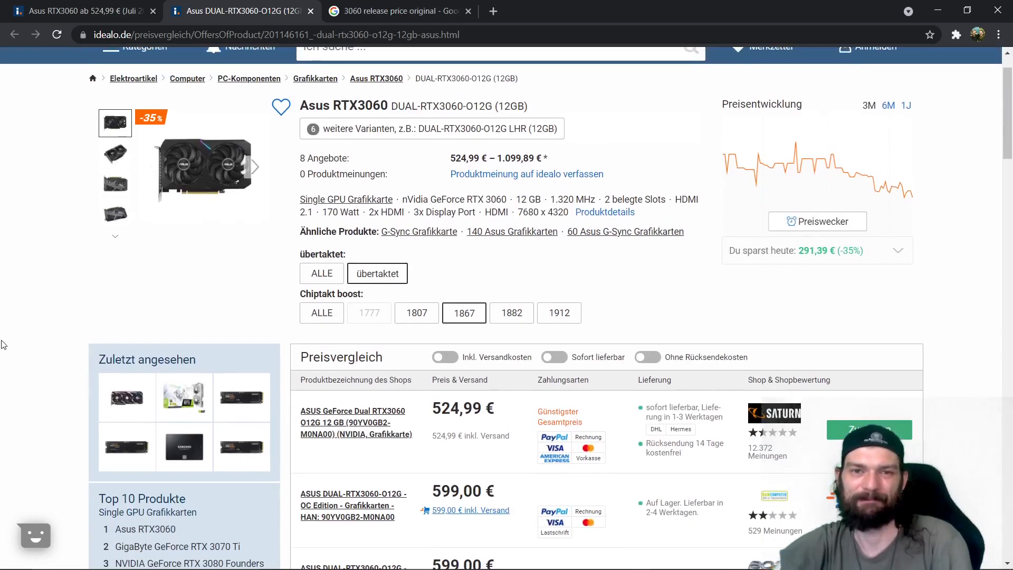
pyautogui.scroll(-3)
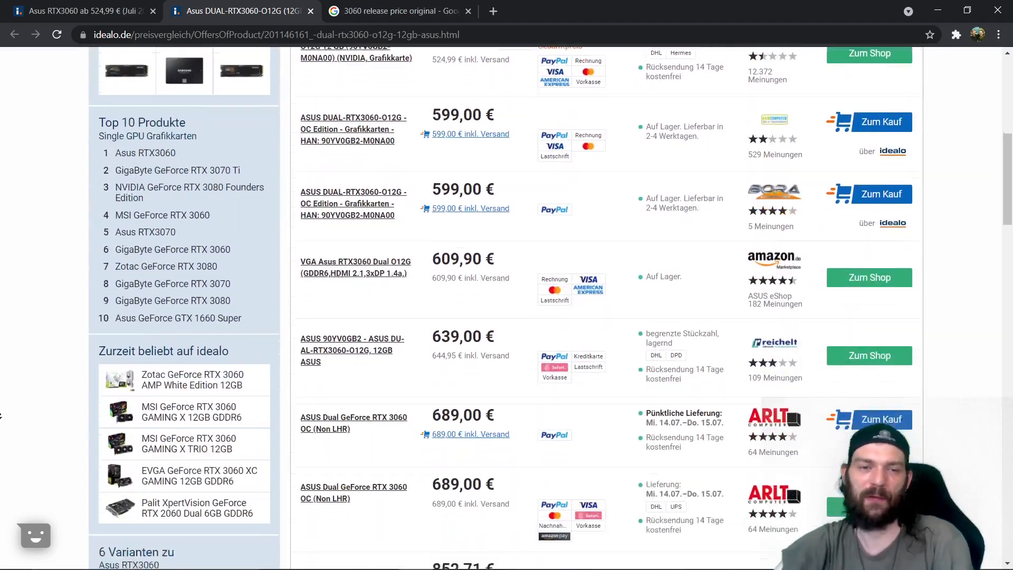
pyautogui.scroll(-3)
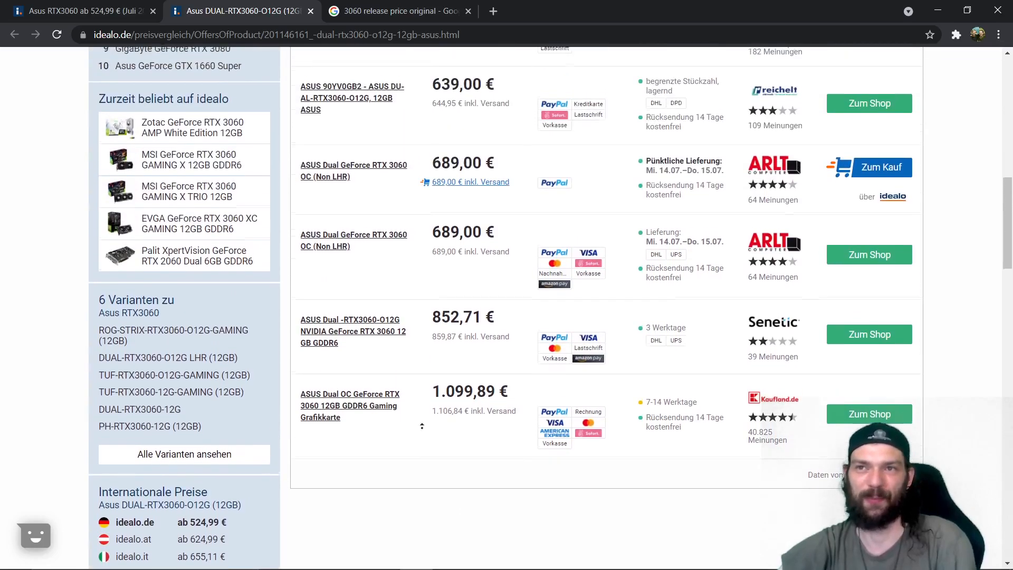
pyautogui.scroll(3)
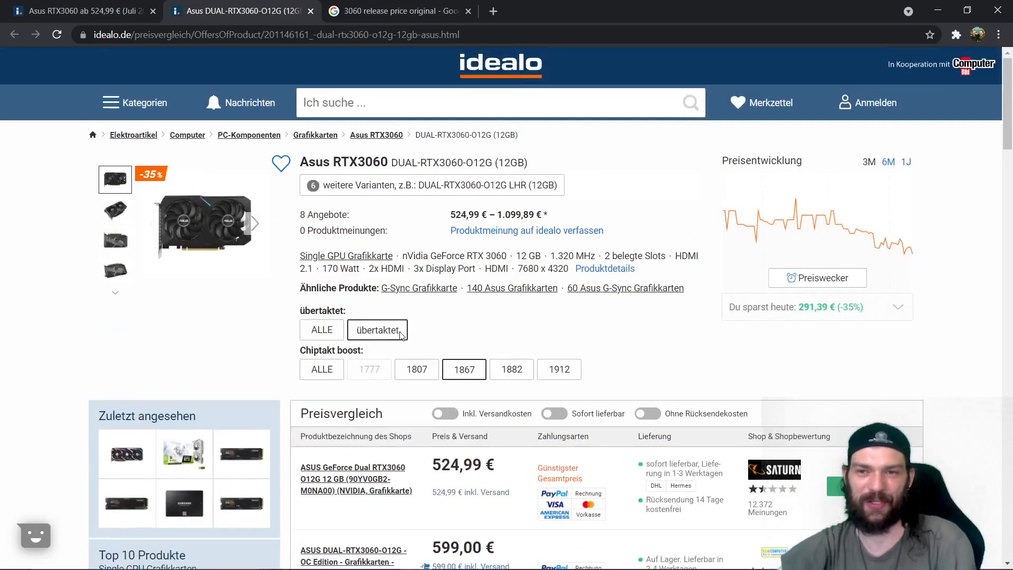
pyautogui.scroll(-3)
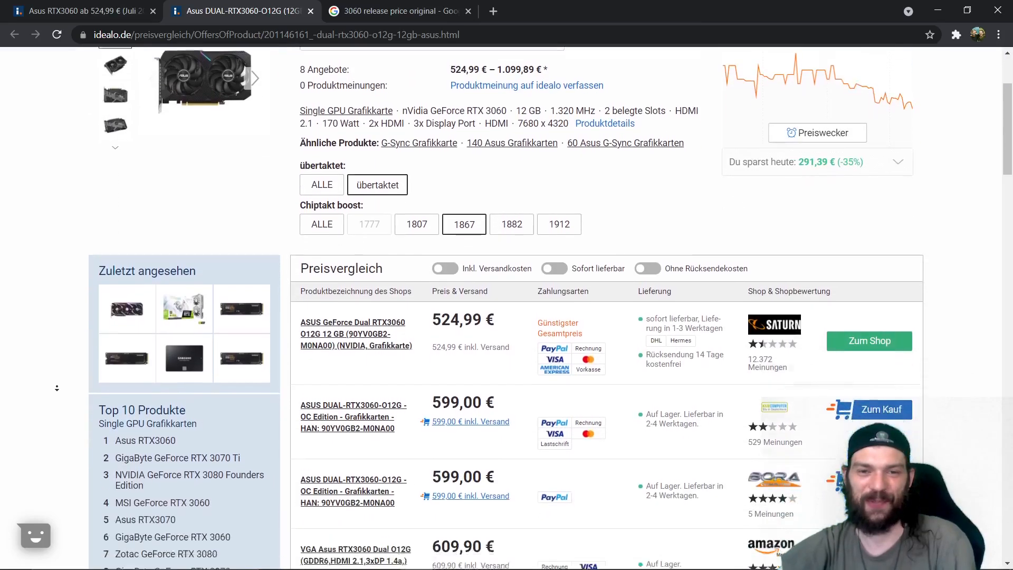
pyautogui.scroll(-3)
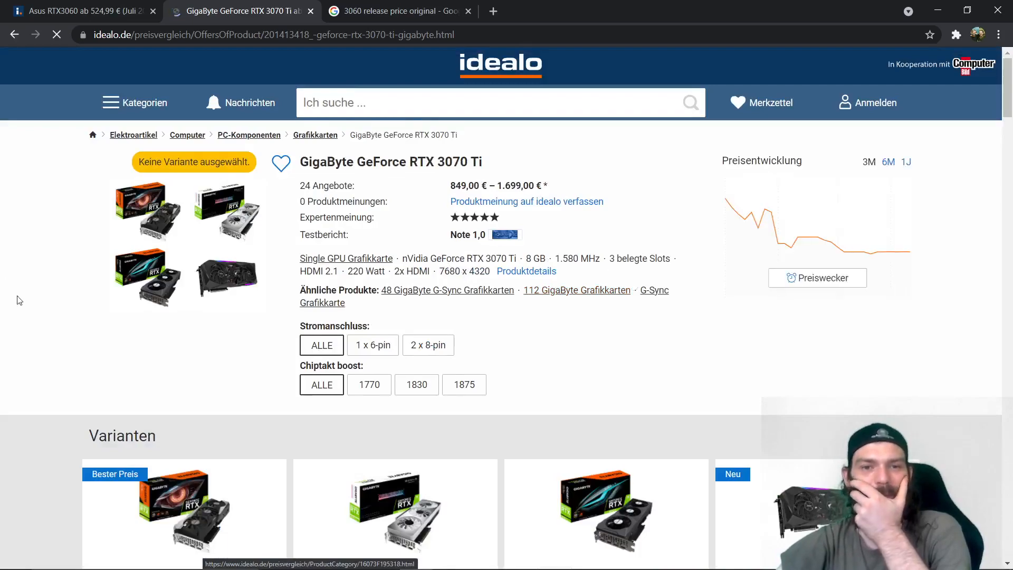
pyautogui.scroll(-3)
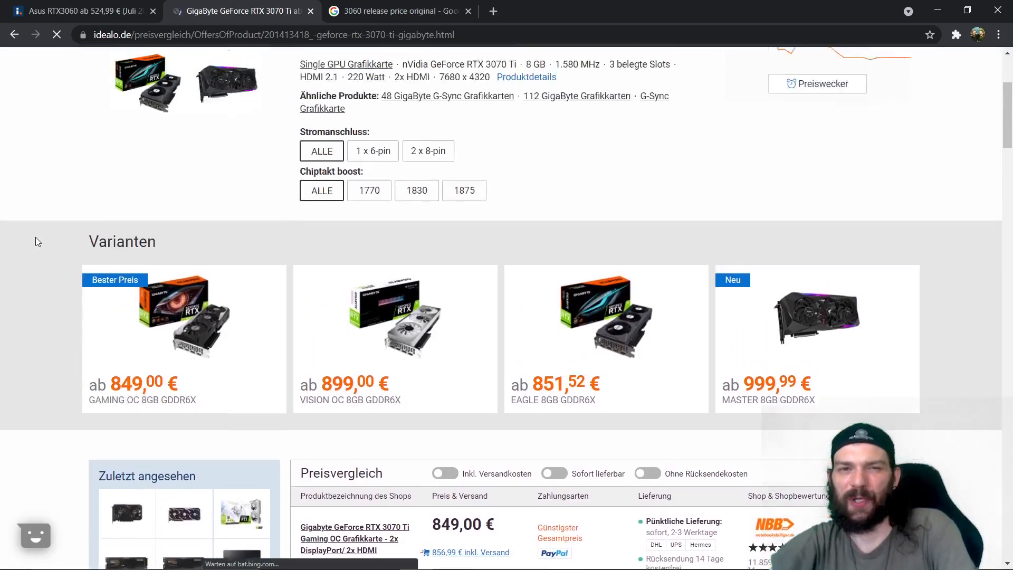
pyautogui.scroll(3)
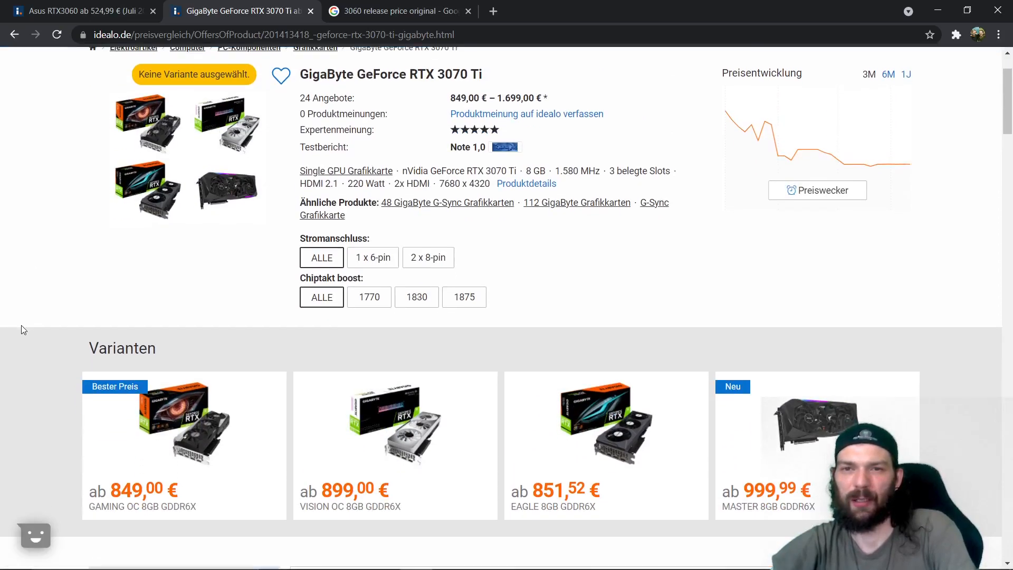
pyautogui.moveTo(332, 58)
pyautogui.write('3070')
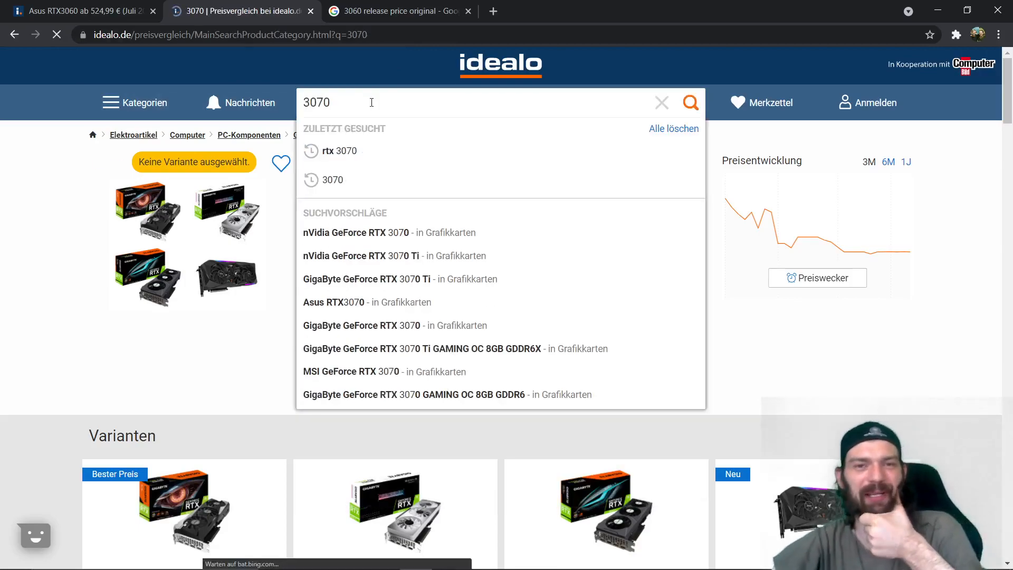
# Step: Search idealo for 3070ti, review prices from 849 euros, then switch to the Google tab
pyautogui.click(689, 102)
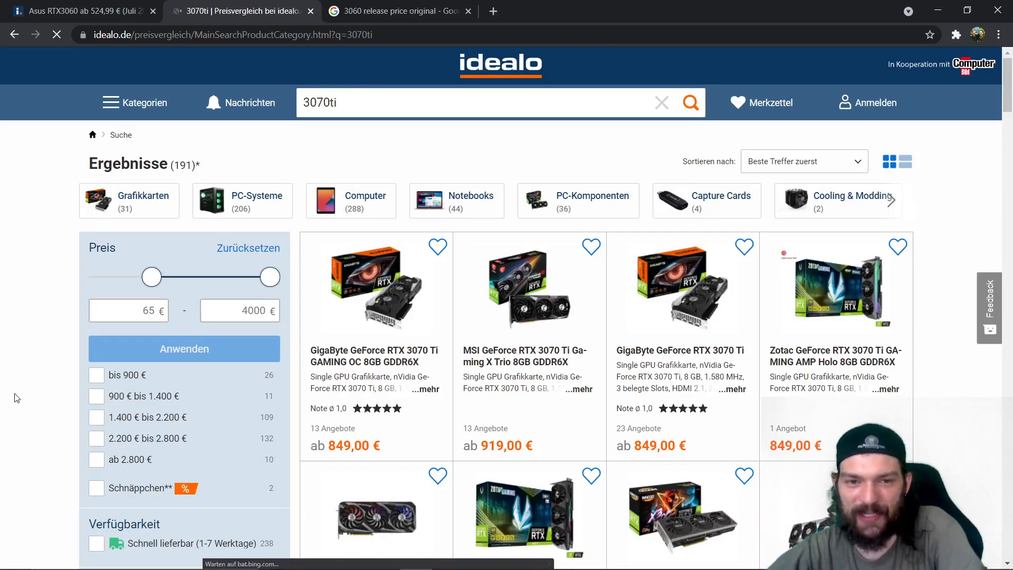
pyautogui.scroll(-3)
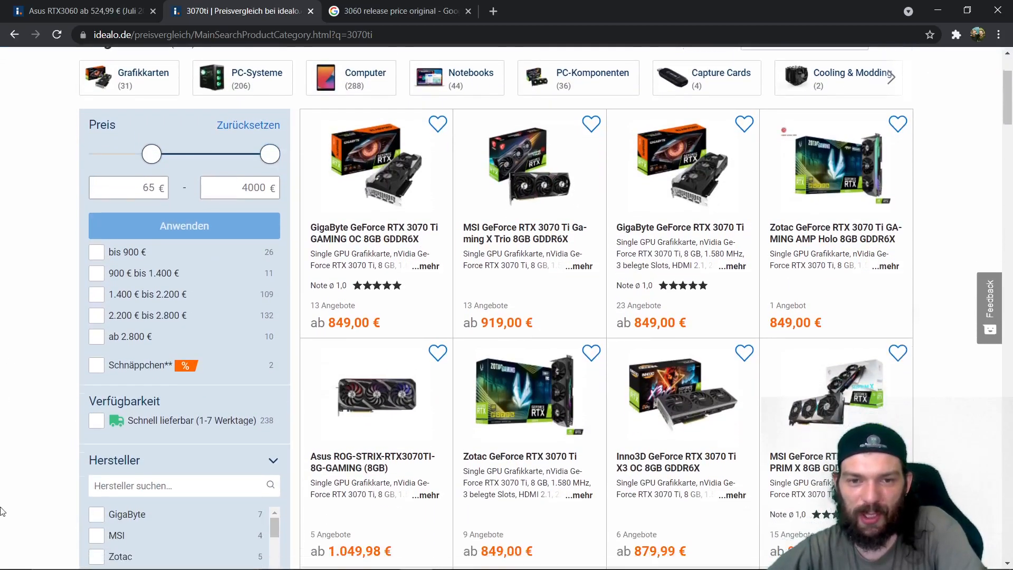
pyautogui.scroll(-3)
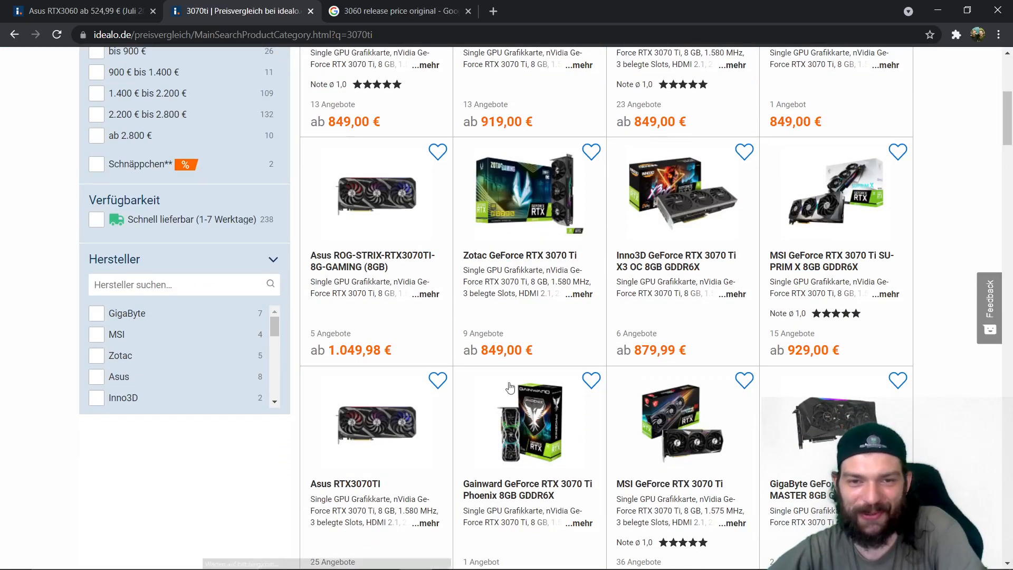
pyautogui.click(397, 11)
pyautogui.write('3070 ti release price original')
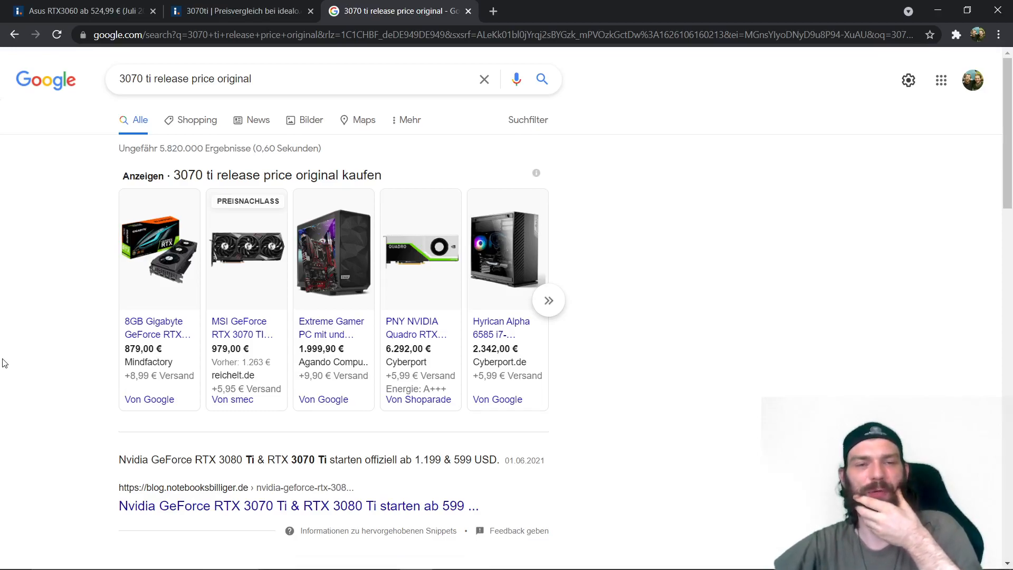
# Step: Scroll to the 599 USD launch-price snippet, then return to the idealo 3070ti tab
pyautogui.scroll(-3)
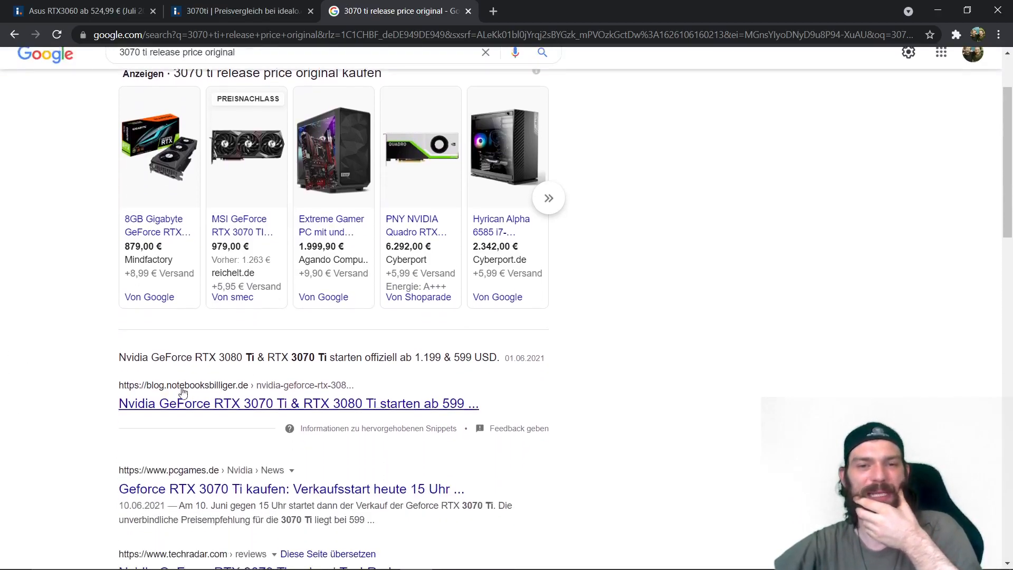
pyautogui.moveTo(685, 425)
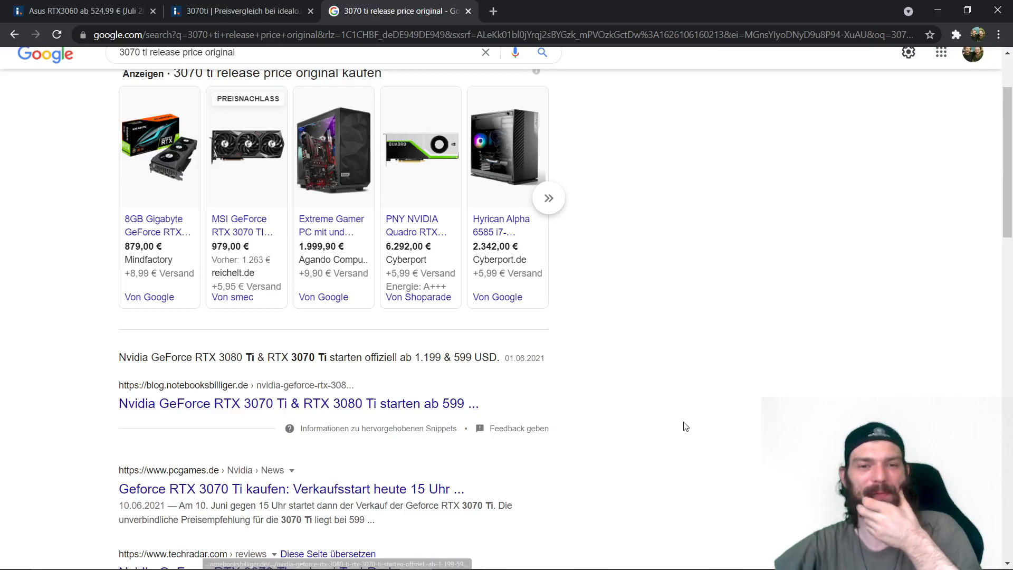
pyautogui.click(239, 11)
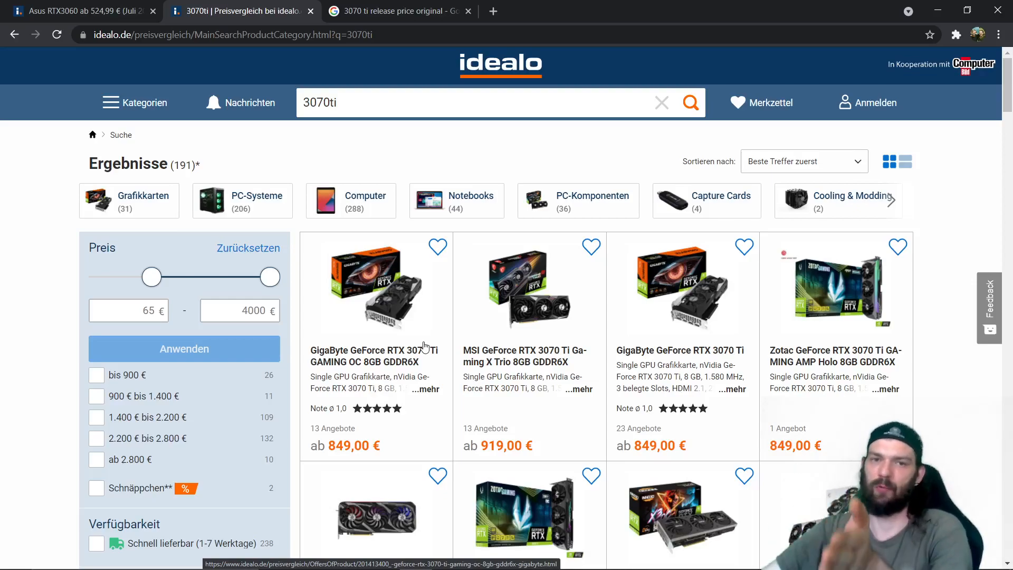
# Step: Filter to Schnäppchen and Schnell lieferbar (1-7 Werktage), then view the MSI RTX 3070 Ti VENTUS 3X OC offers
pyautogui.click(96, 487)
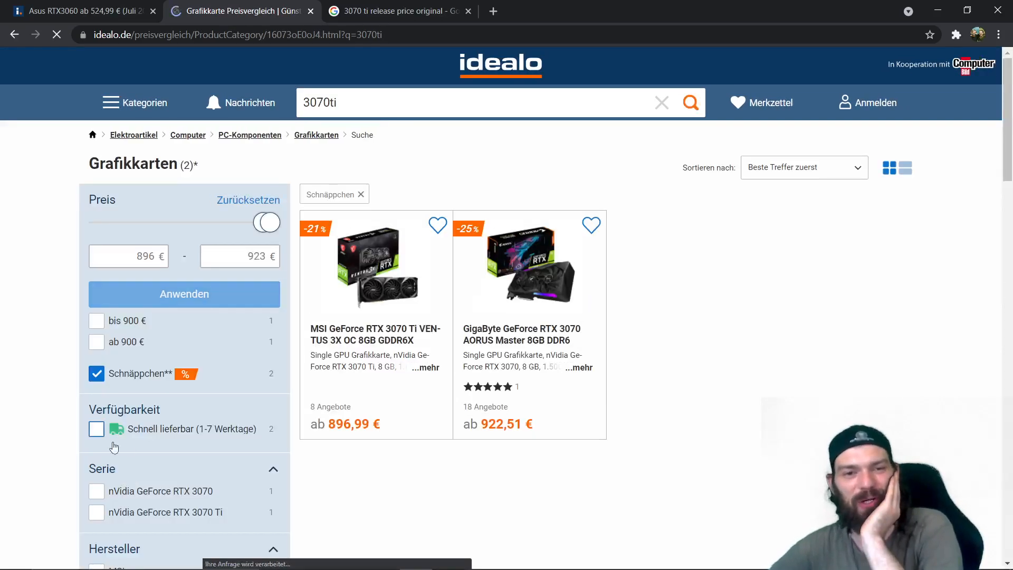
pyautogui.click(96, 429)
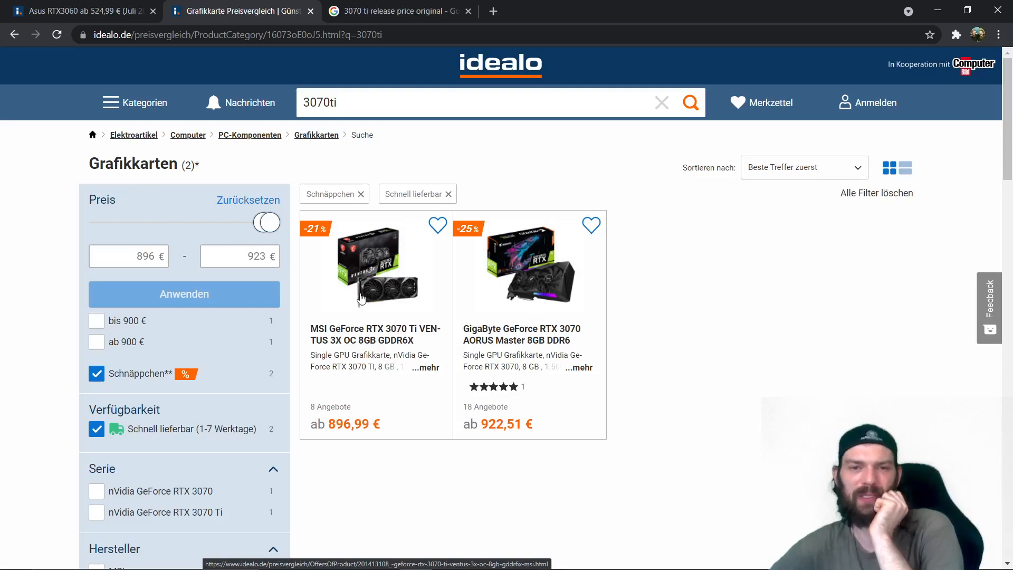
pyautogui.click(375, 265)
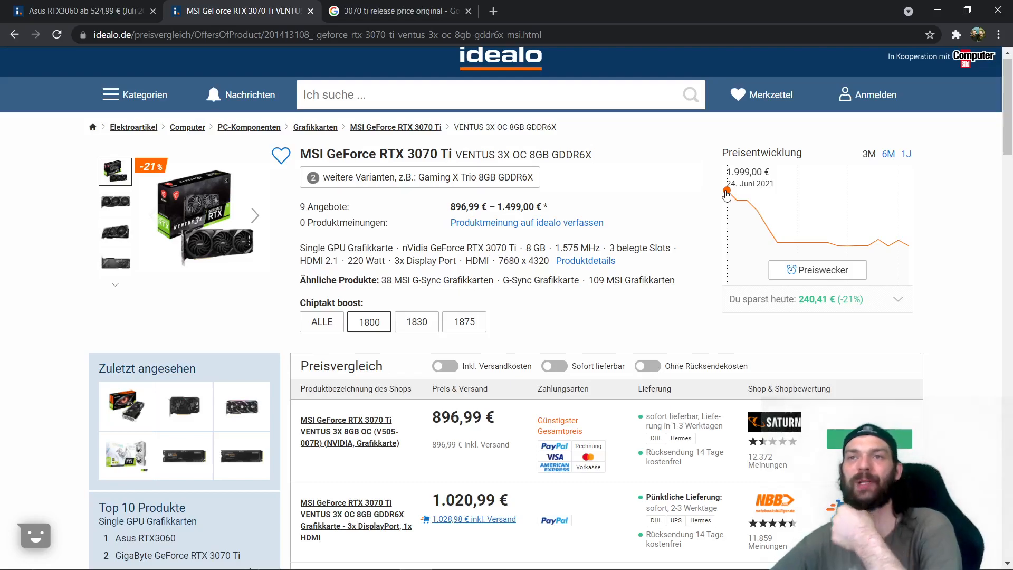
pyautogui.moveTo(608, 219)
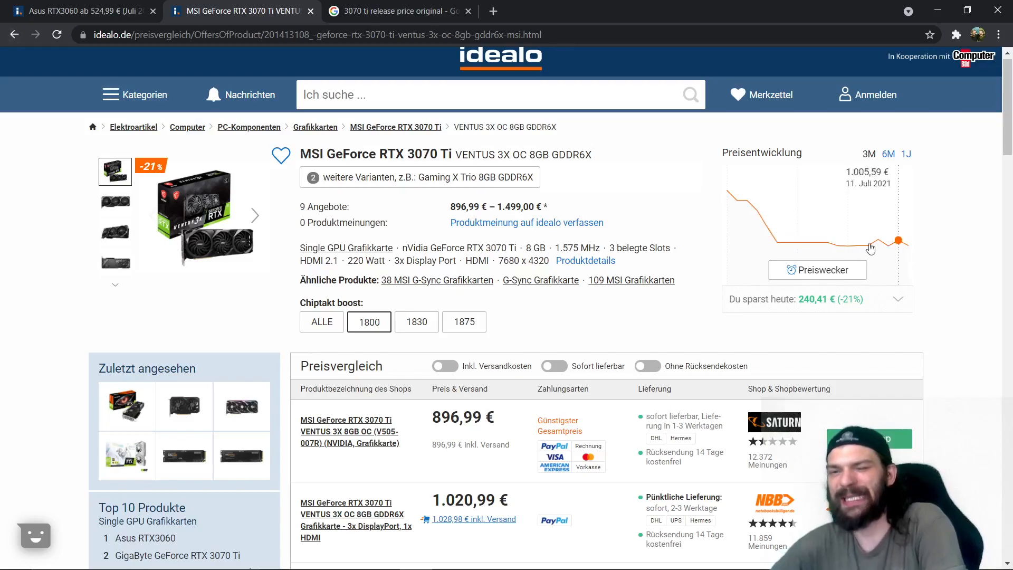
pyautogui.moveTo(371, 453)
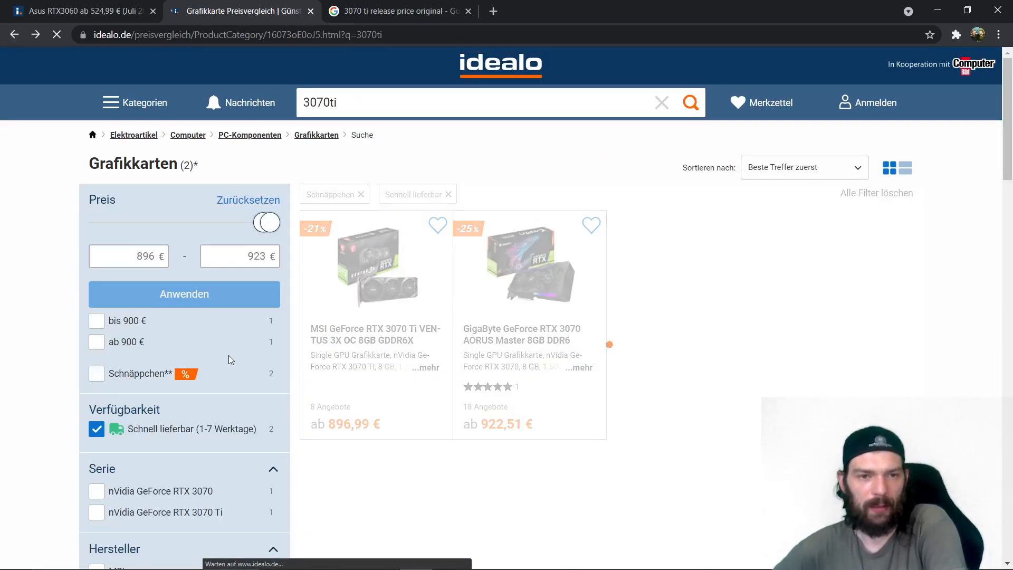
# Step: Remove the Schnäppchen filter, sort by 'Preis: Günstigster zuerst' and browse the 30 cards from 849 euros
pyautogui.click(359, 194)
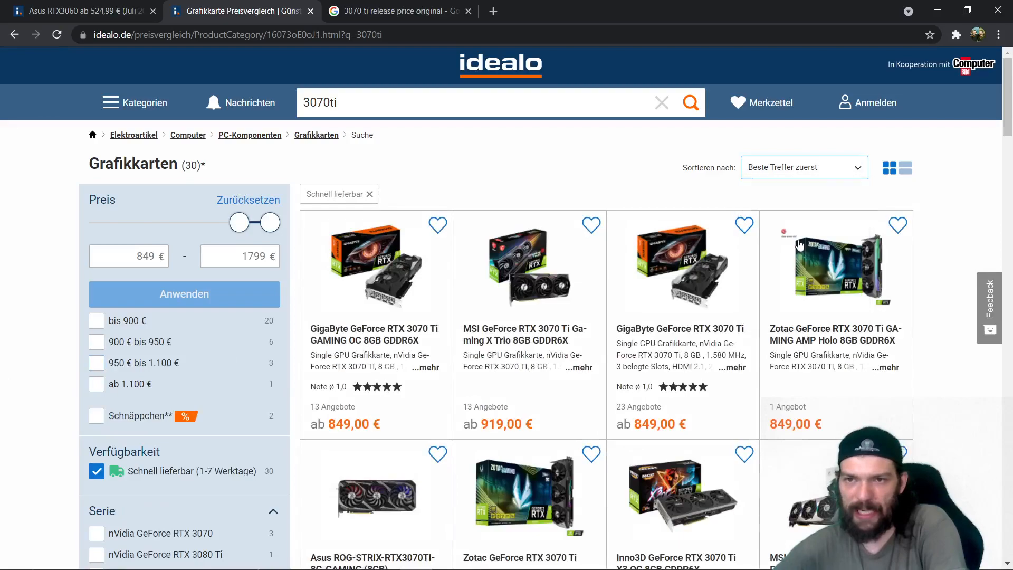
pyautogui.click(803, 167)
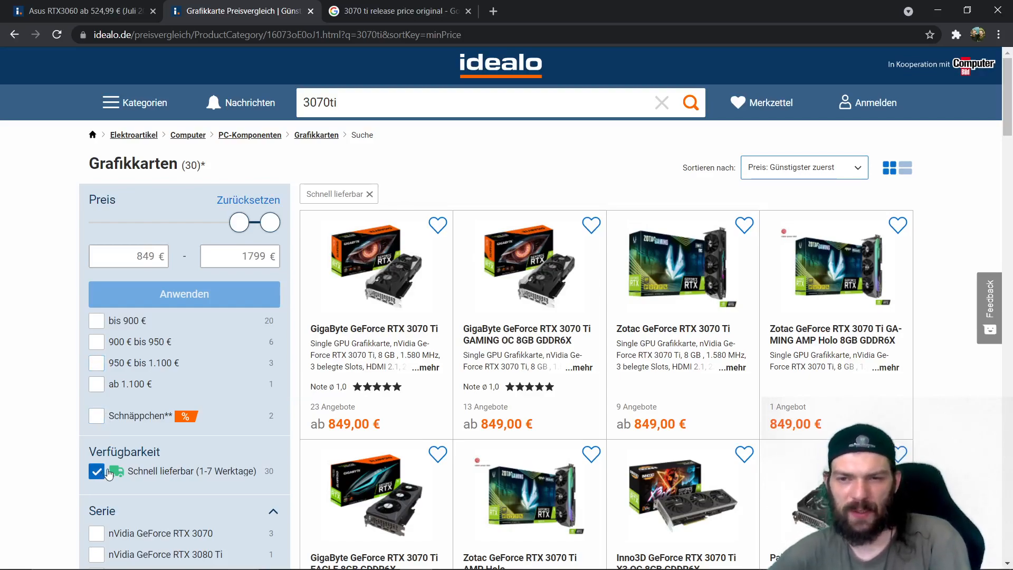
pyautogui.scroll(-3)
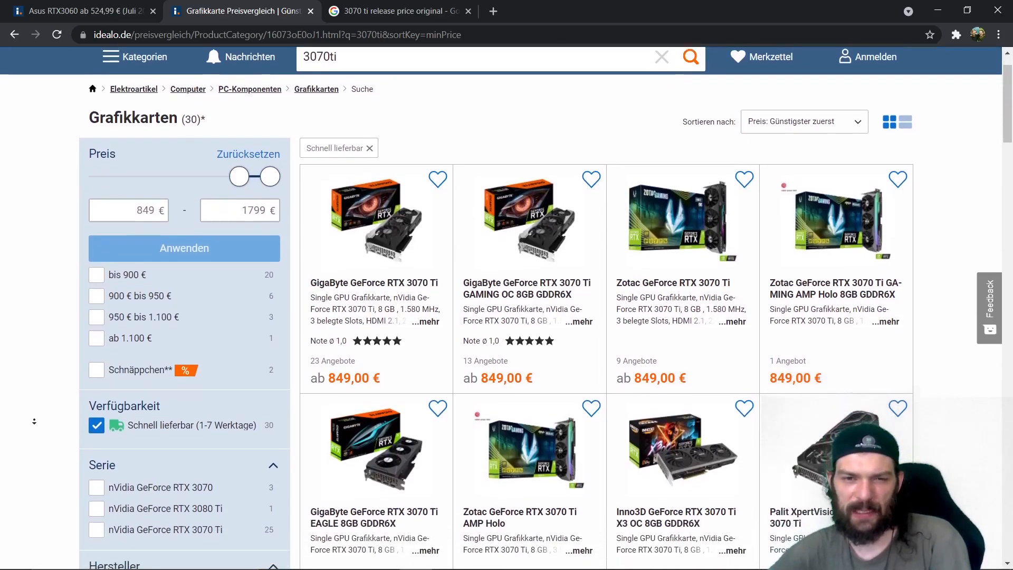
pyautogui.scroll(-3)
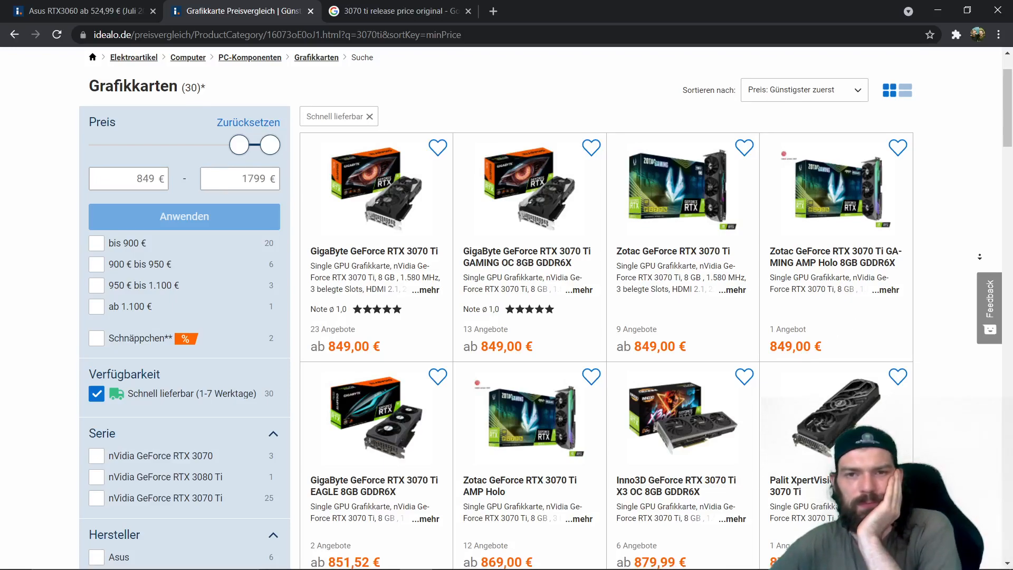
pyautogui.scroll(-3)
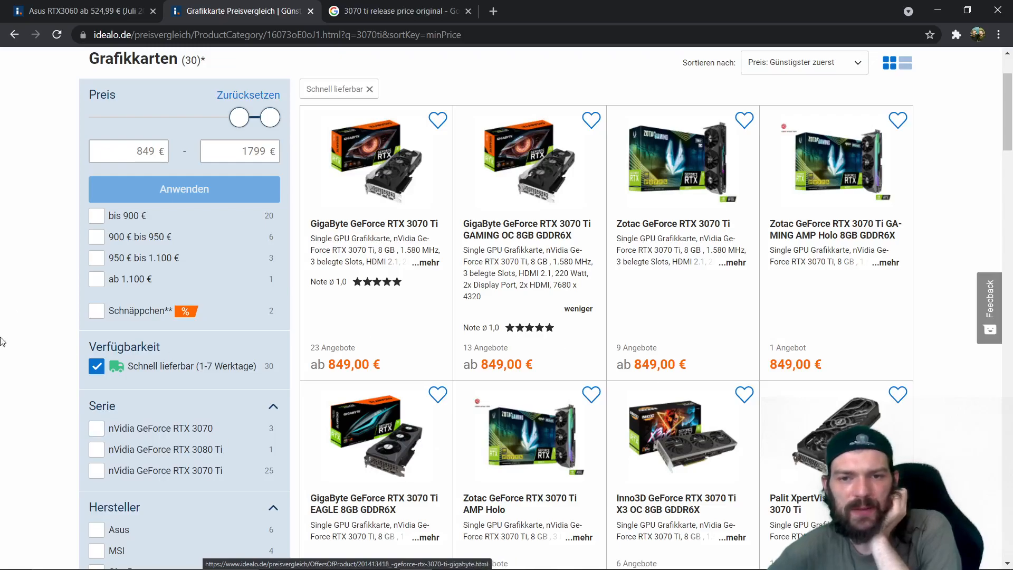
pyautogui.scroll(-3)
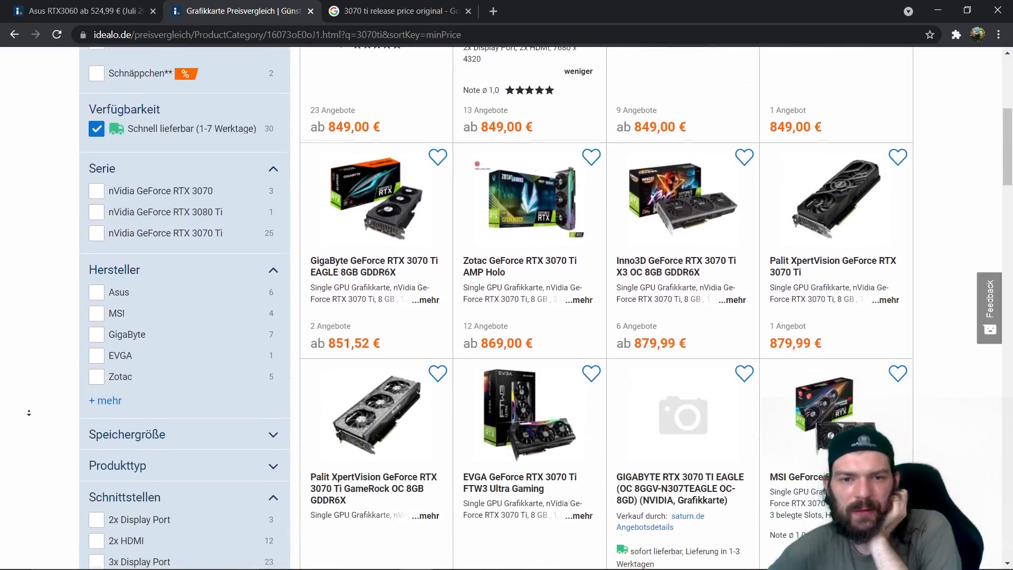
pyautogui.scroll(-3)
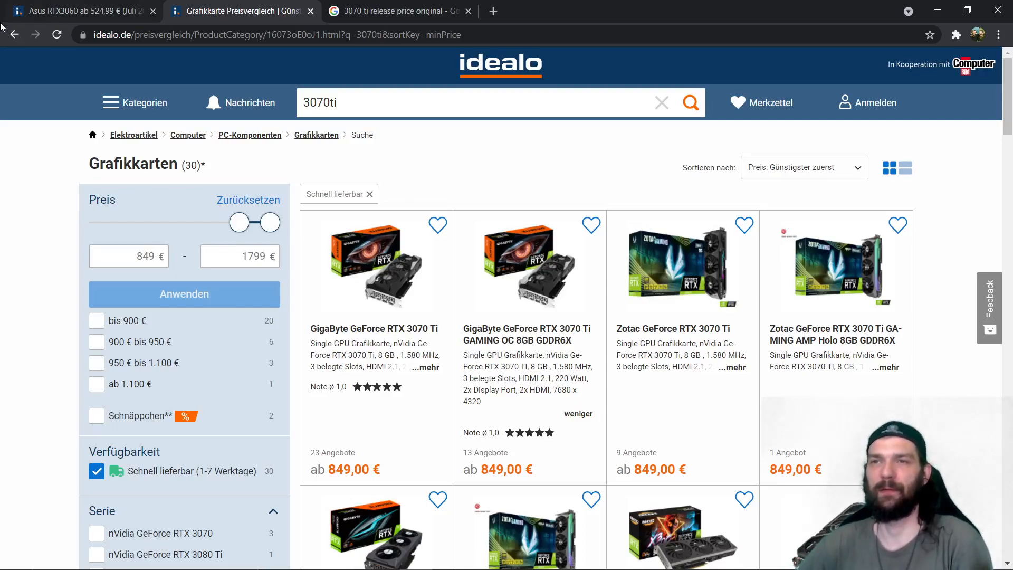
pyautogui.moveTo(74, 10)
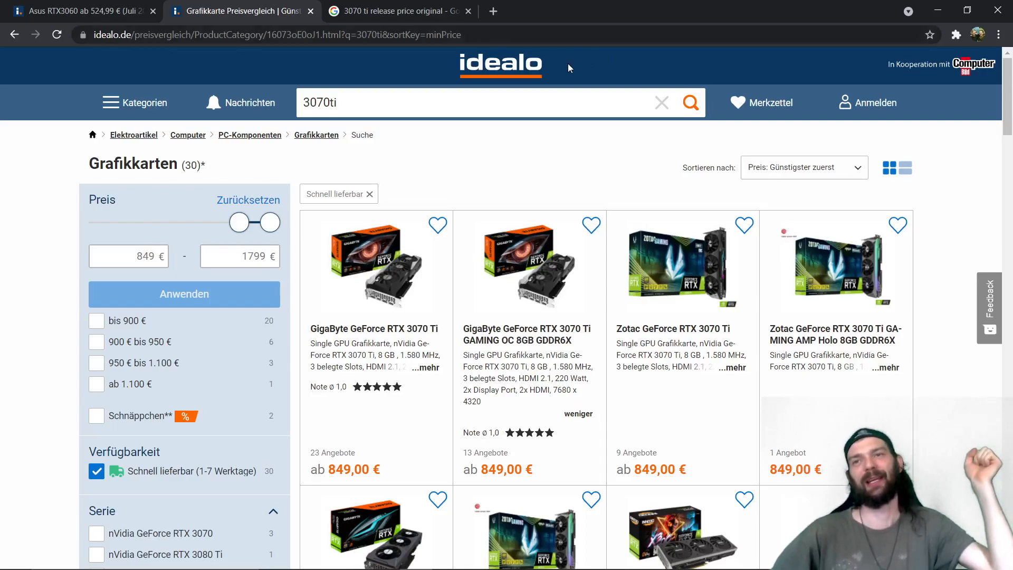
pyautogui.moveTo(390, 261)
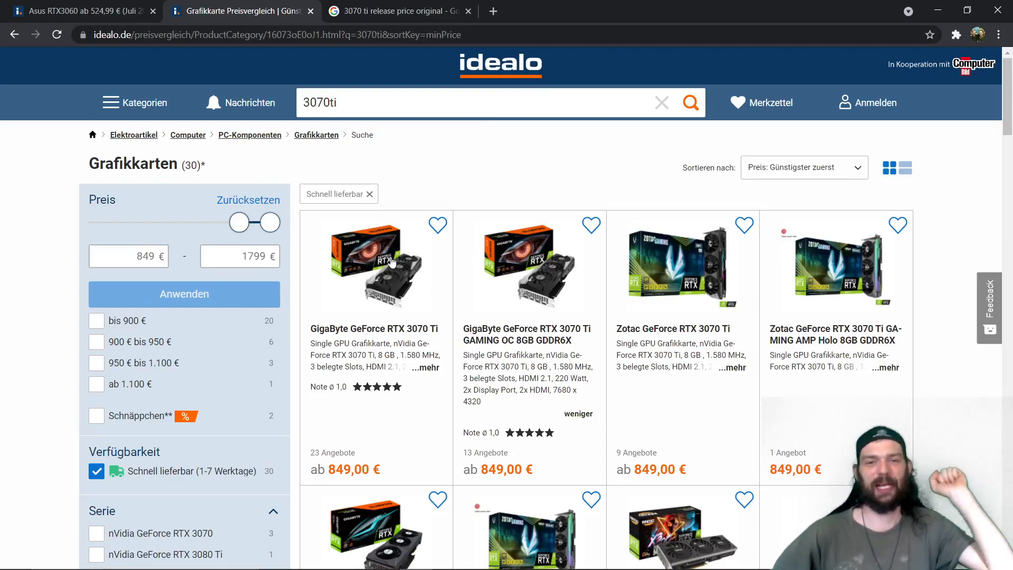
pyautogui.moveTo(386, 241)
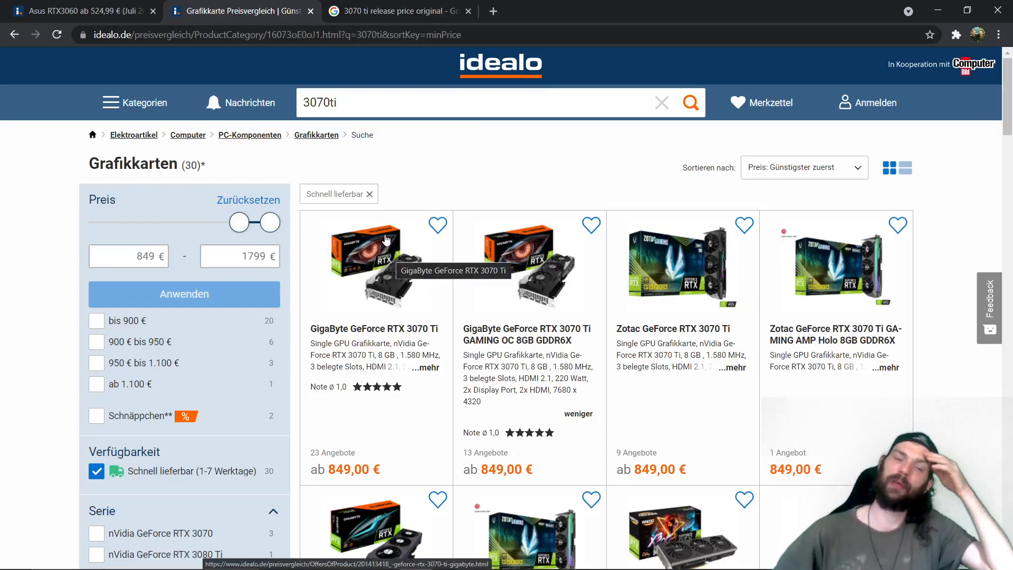
pyautogui.moveTo(393, 217)
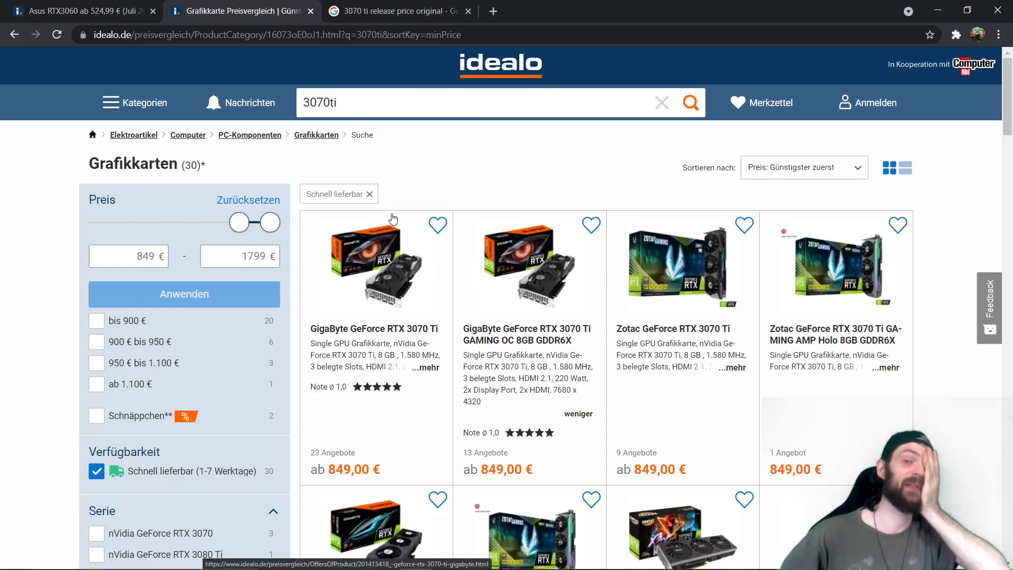